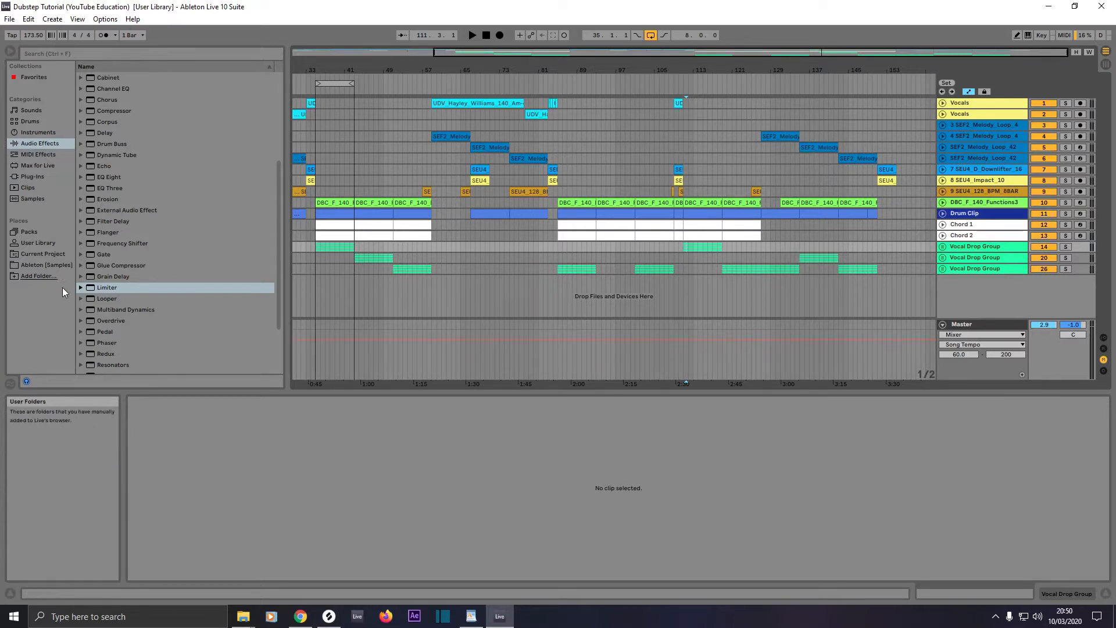
pyautogui.moveTo(30, 231)
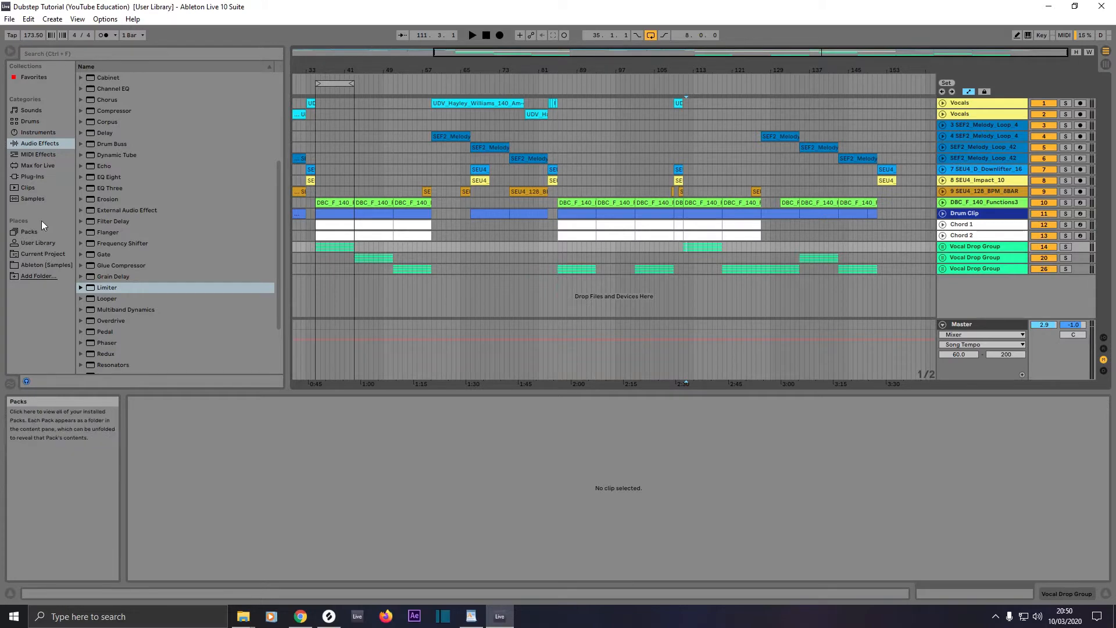
# Choose the Operator synth from the browser's Instruments list for a new MIDI track.
pyautogui.click(38, 132)
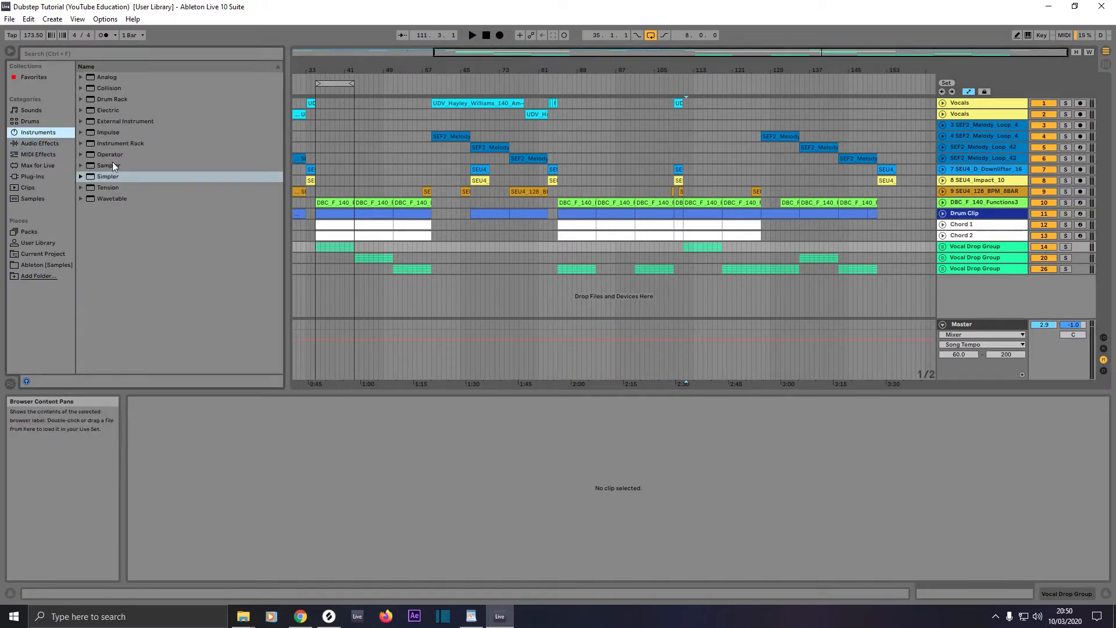
pyautogui.click(110, 155)
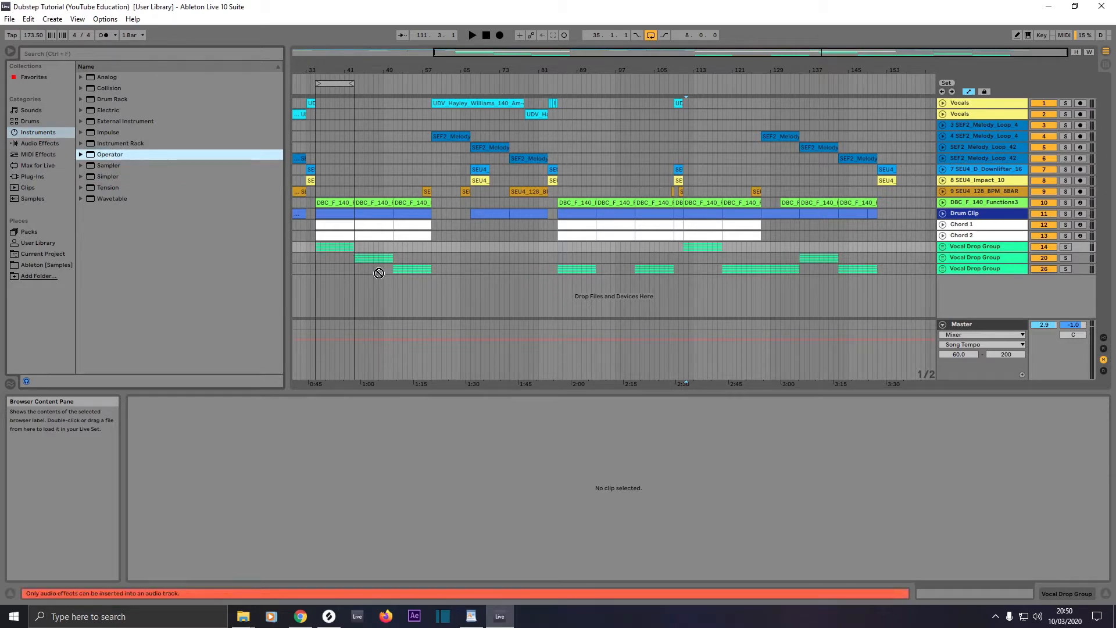
pyautogui.moveTo(584, 301)
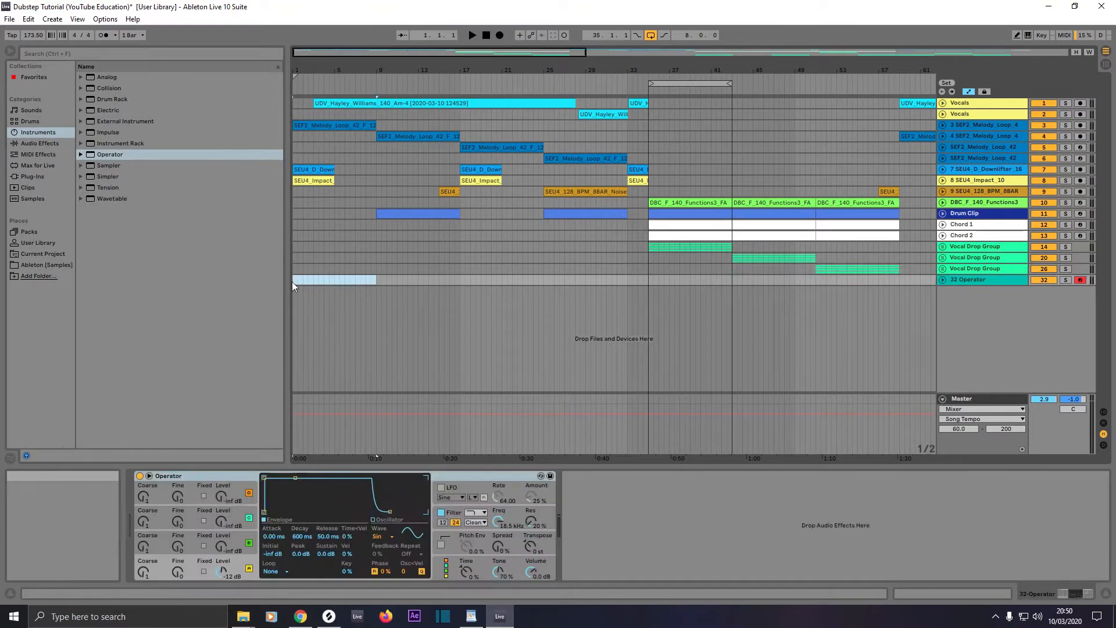
# Insert an empty MIDI clip into the selected eight-bar range on the Operator track.
pyautogui.rightClick(342, 281)
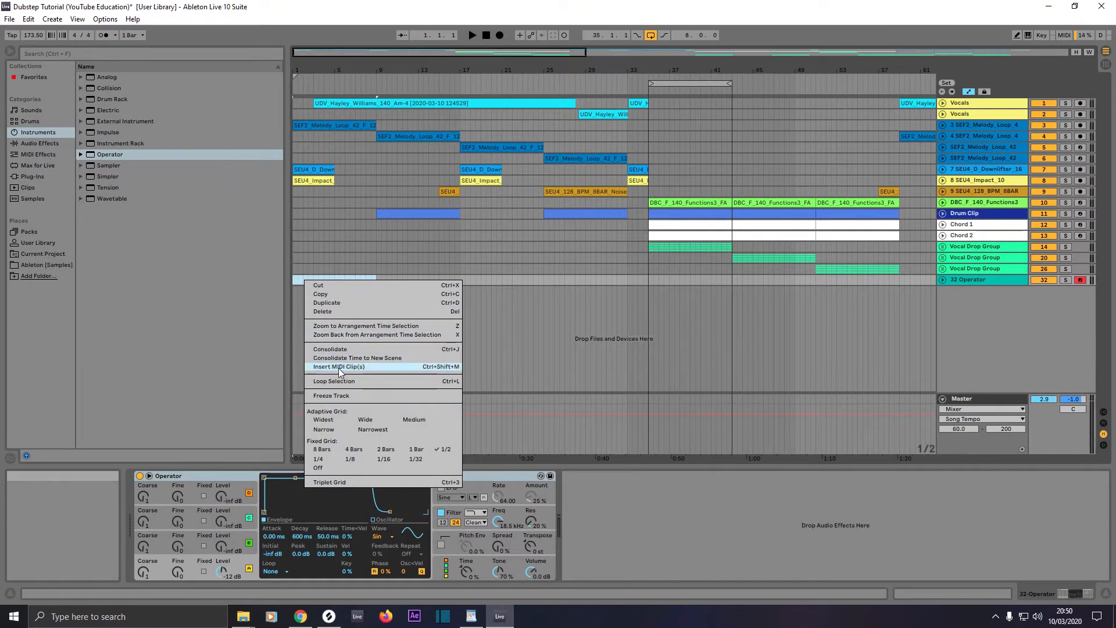
pyautogui.click(339, 365)
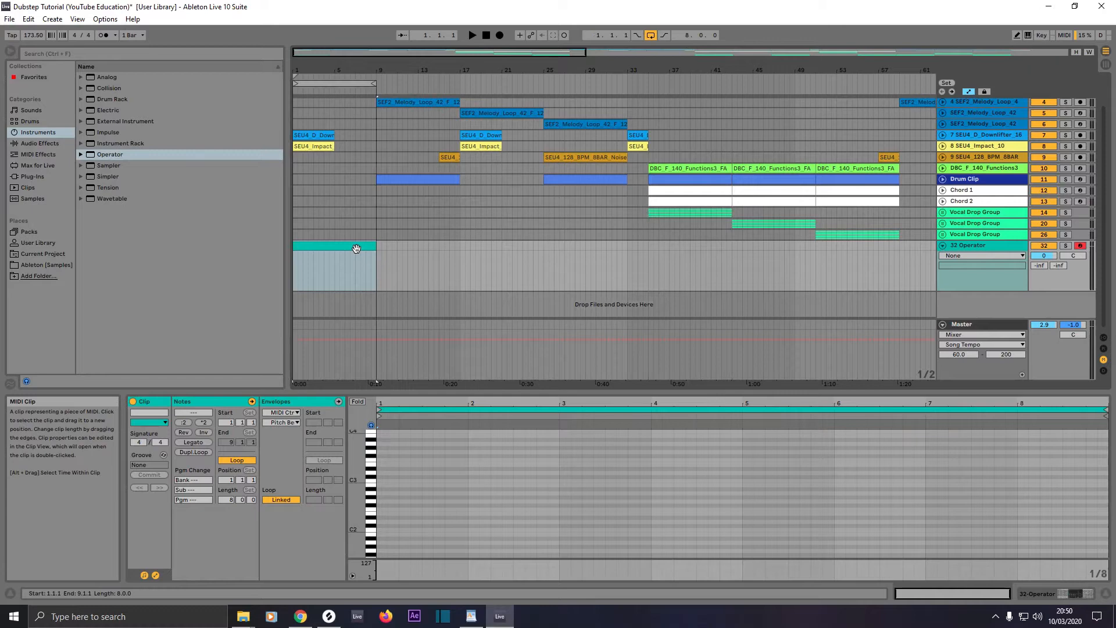
pyautogui.moveTo(1065, 246)
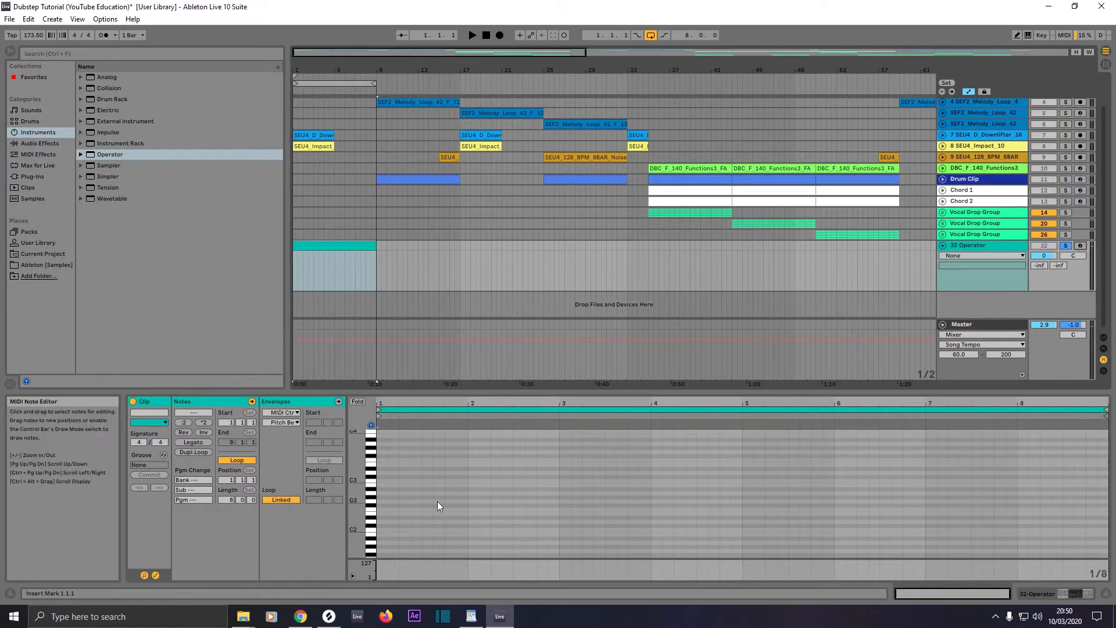
pyautogui.moveTo(360, 470)
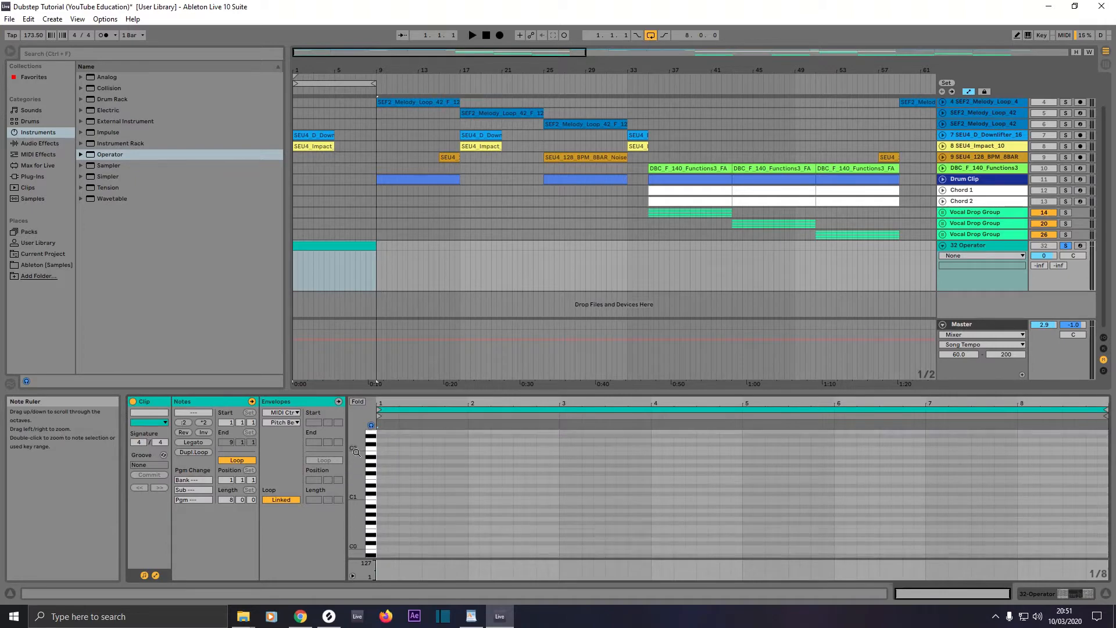
# Draw a row of long D0 notes bar by bar across the clip's eight bars.
pyautogui.scroll(-3)
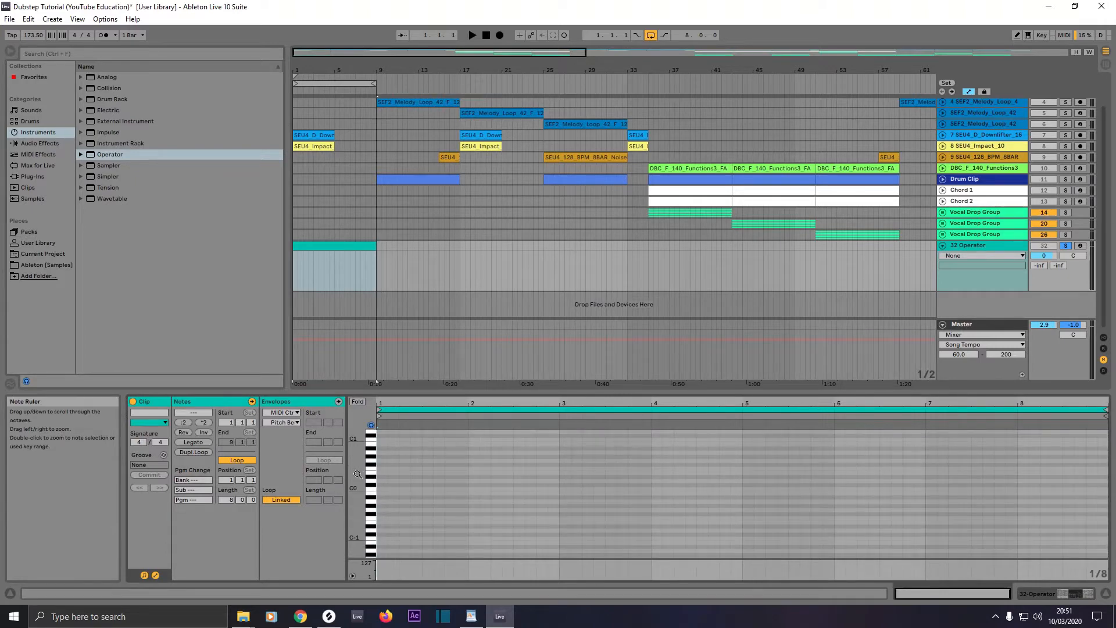
pyautogui.moveTo(368, 492)
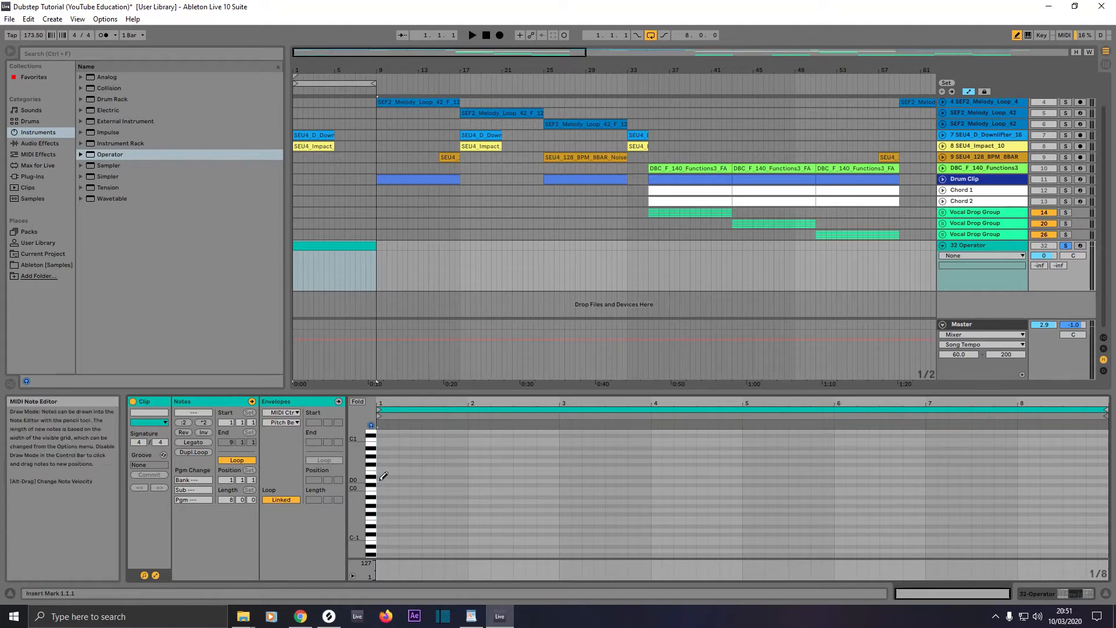
pyautogui.click(381, 481)
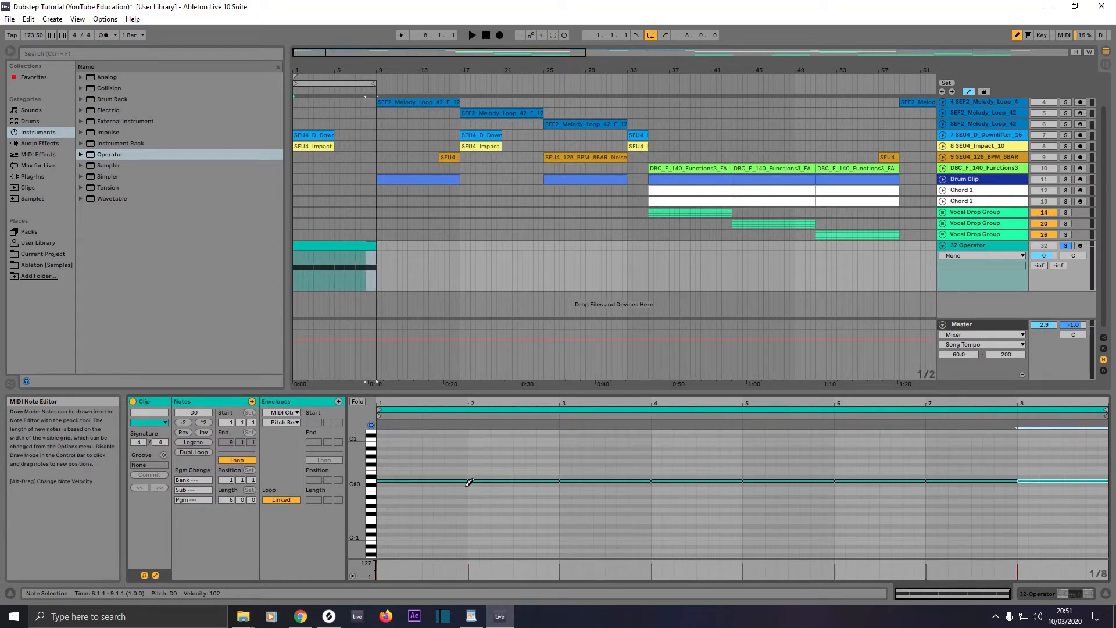
# Set the note editor's fixed grid to 1/8 and shorten the D0 notes, leaving gaps.
pyautogui.rightClick(470, 482)
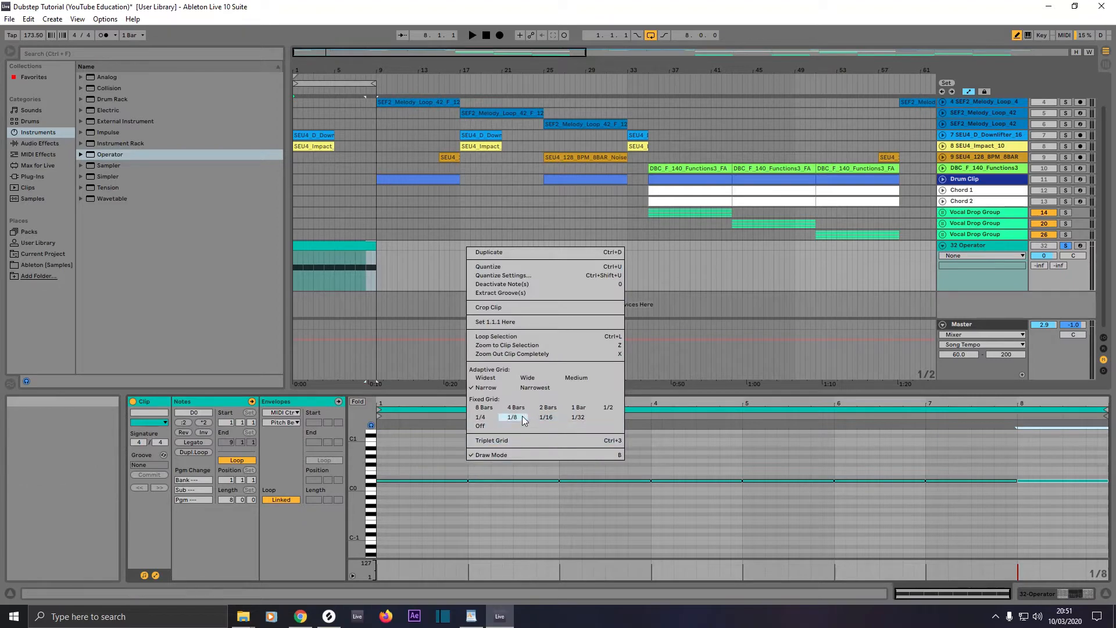
pyautogui.click(511, 417)
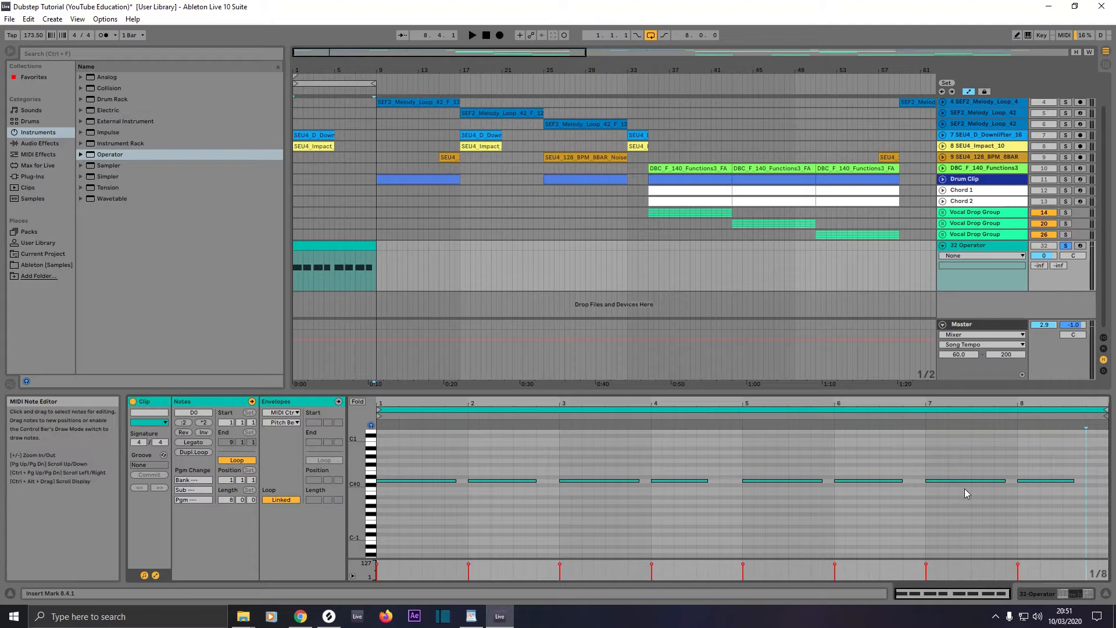
pyautogui.click(511, 481)
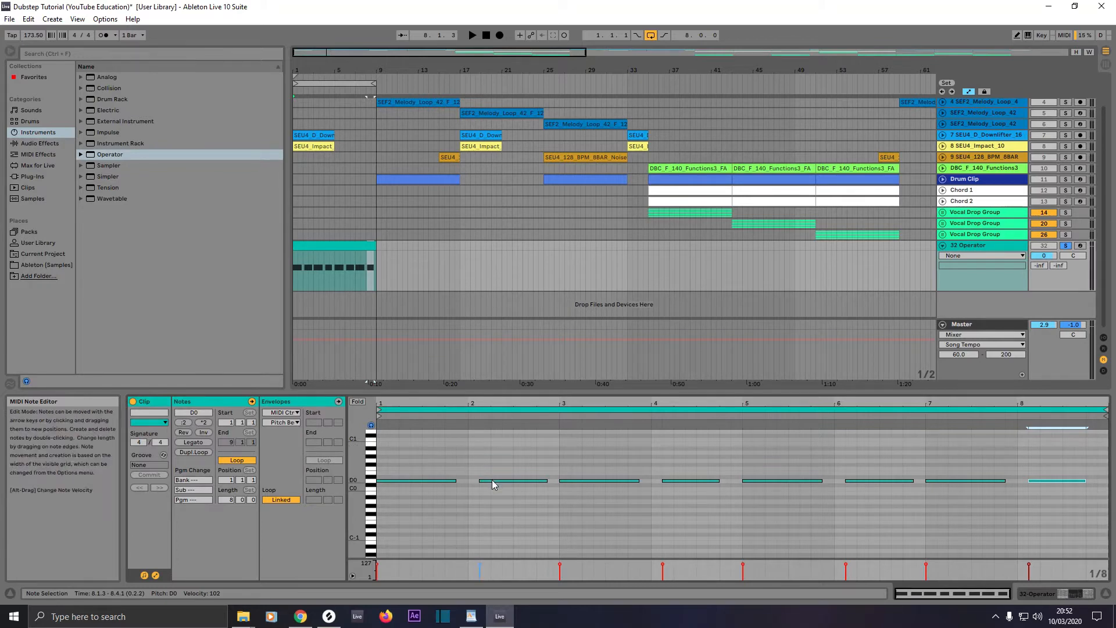
# Drag individual bass notes to new pitches, turning the D0 row into a rising line.
pyautogui.click(513, 481)
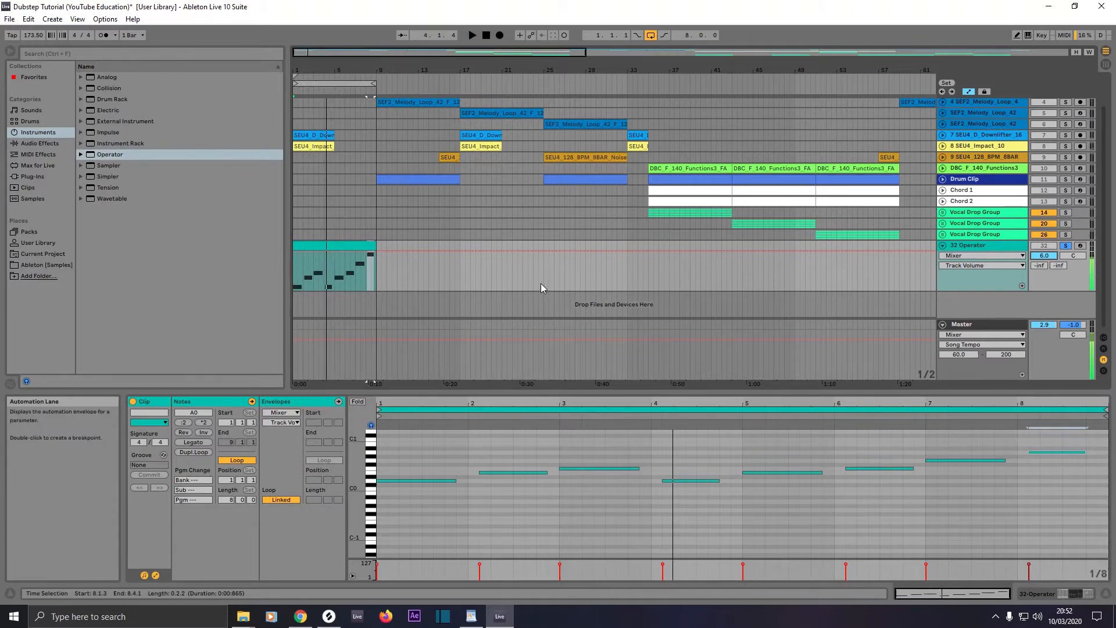
pyautogui.moveTo(415, 291)
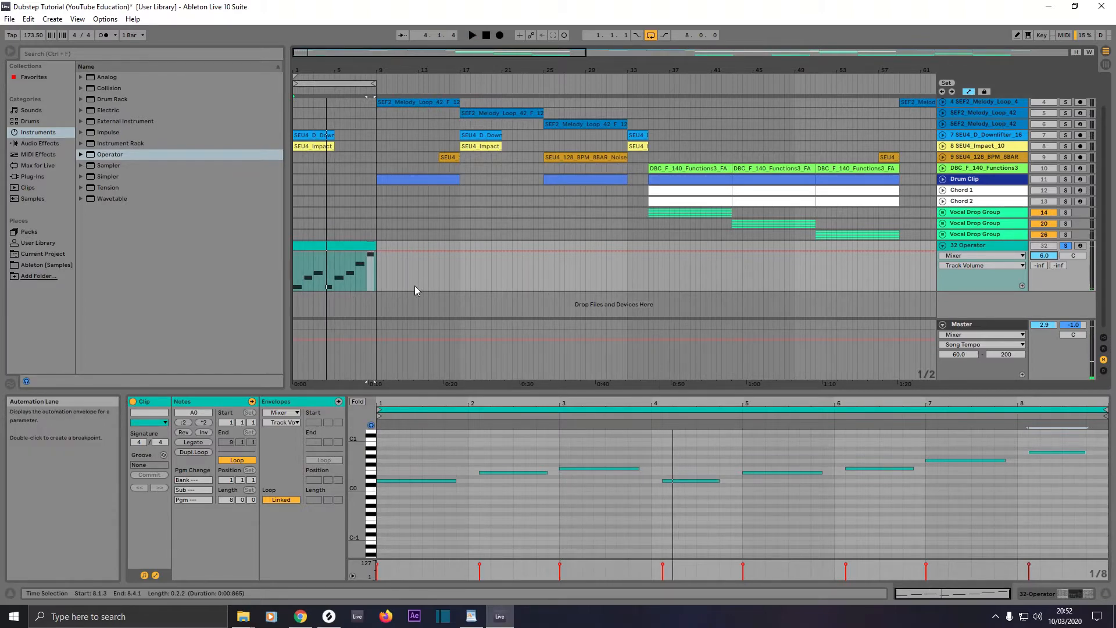
pyautogui.moveTo(377, 285)
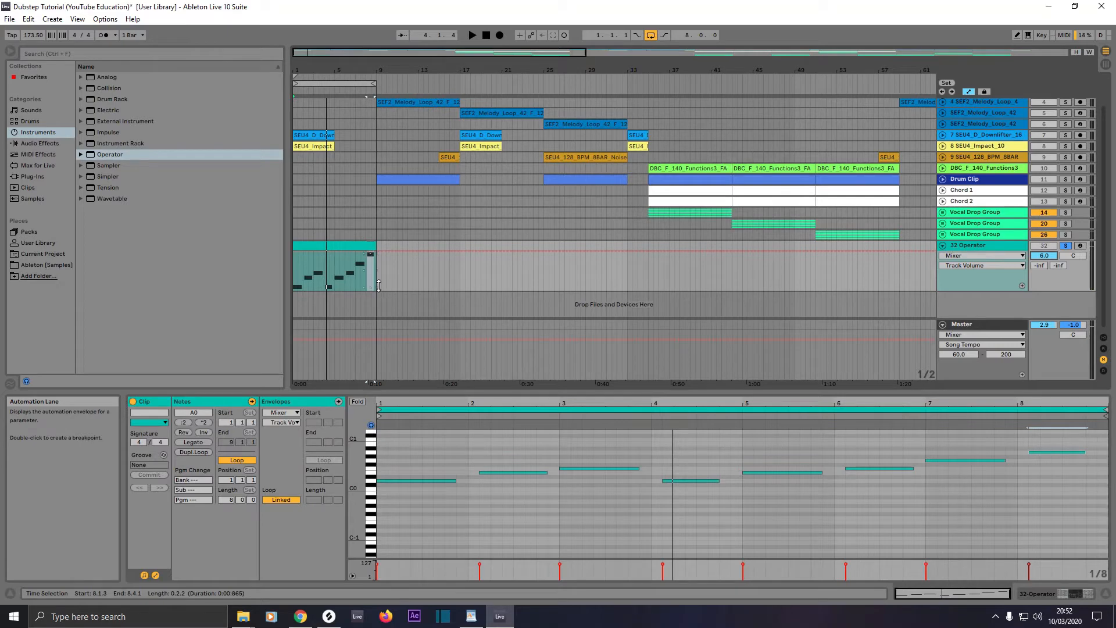
pyautogui.moveTo(370, 270)
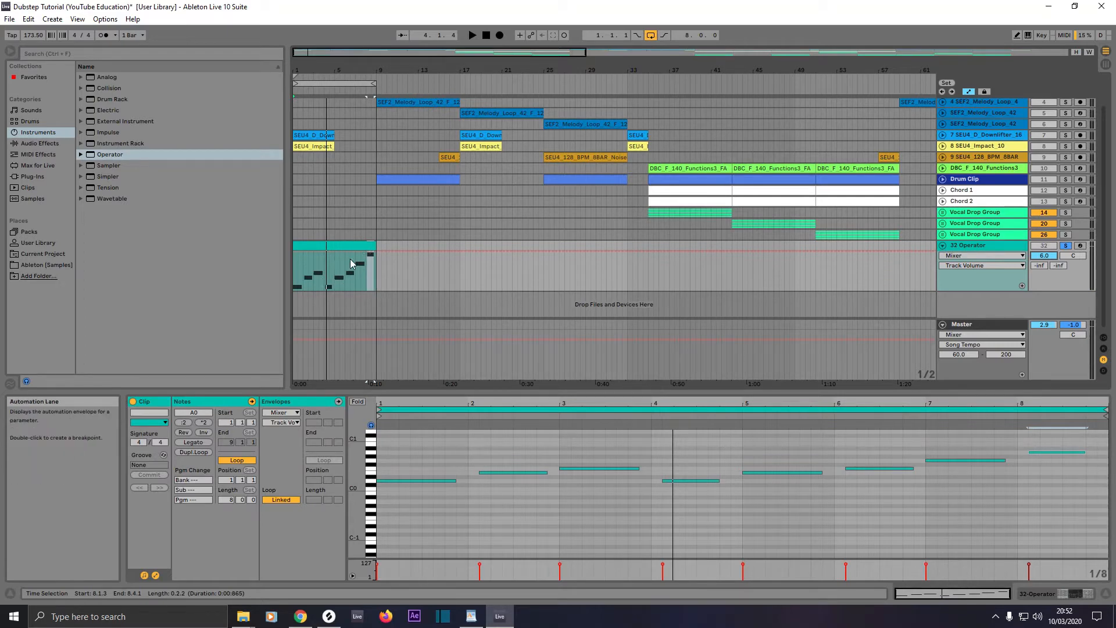
pyautogui.moveTo(647, 216)
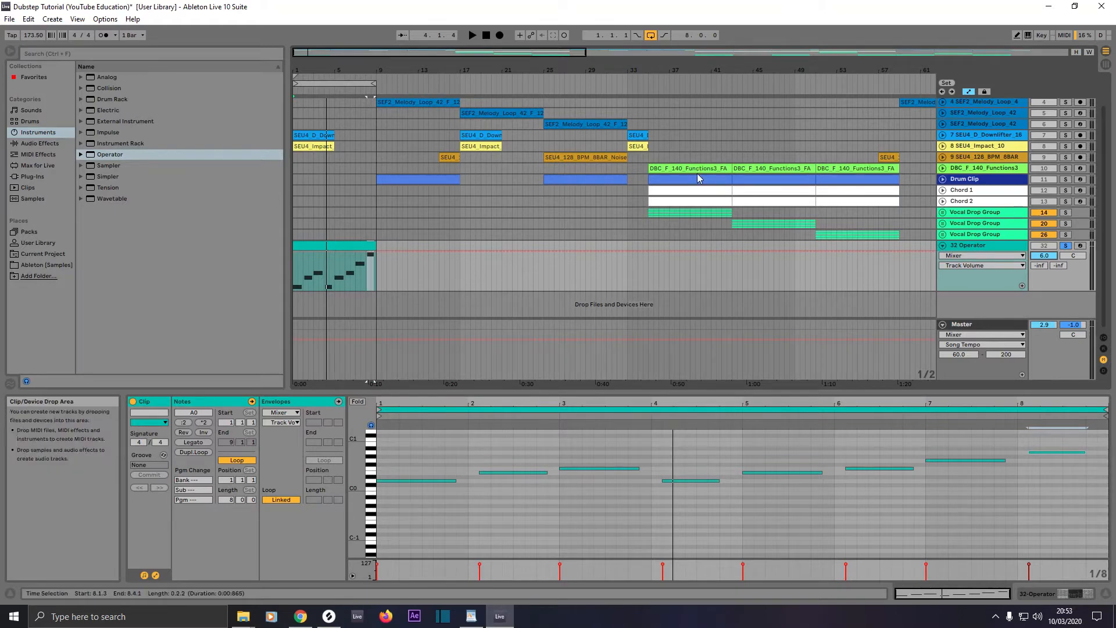
# Inspect the Drum Clip track's EQ Eight and Utility, then return to Operator's controls.
pyautogui.click(696, 181)
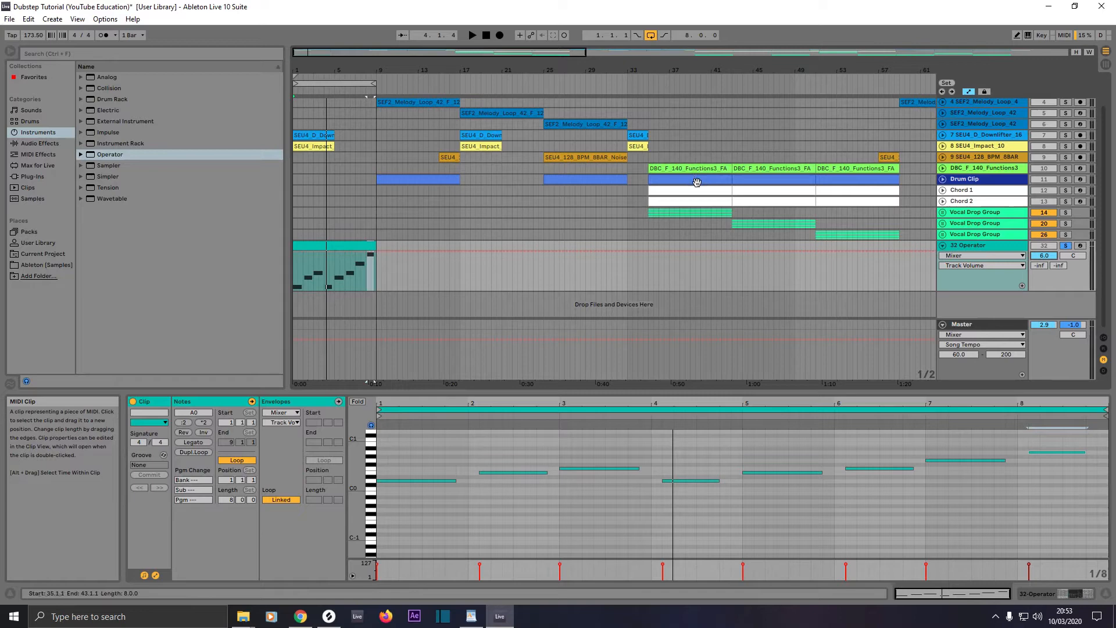
pyautogui.click(689, 168)
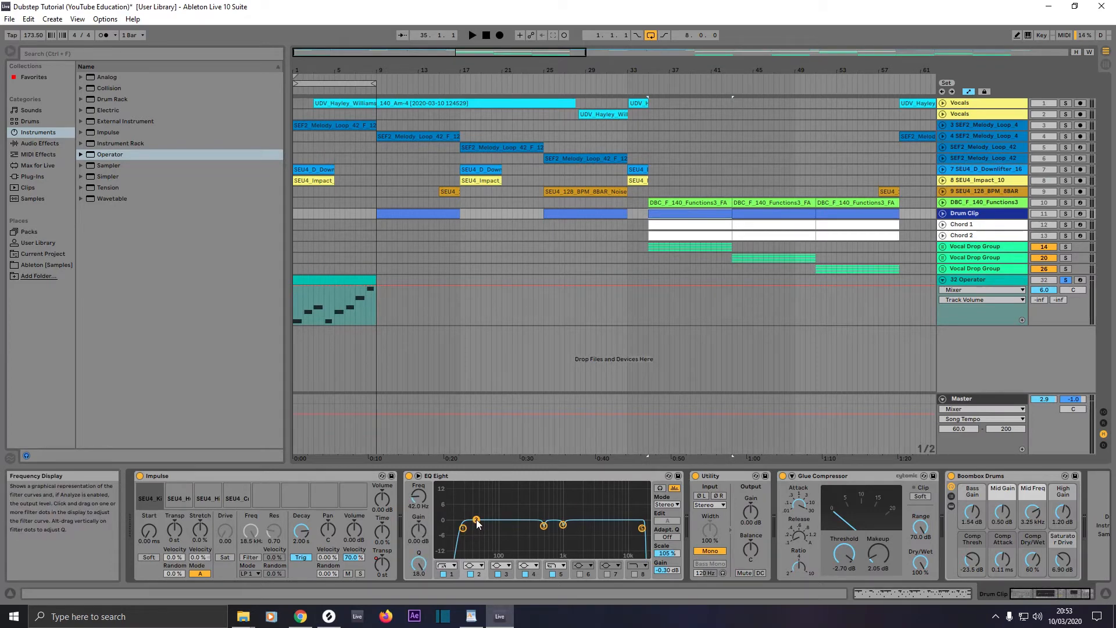
pyautogui.click(968, 279)
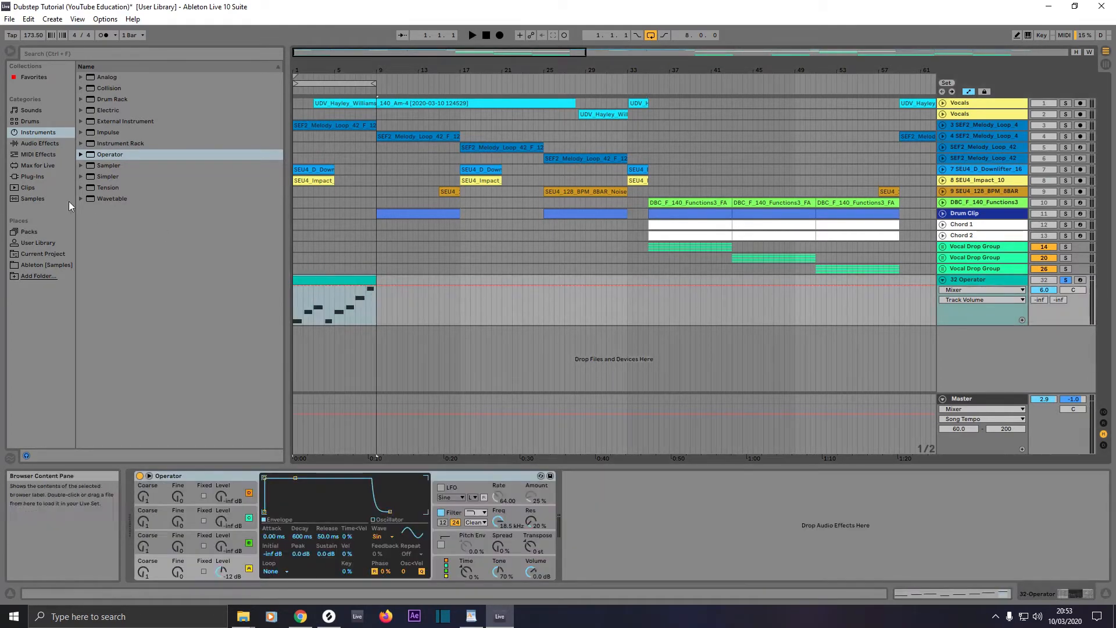
# Add EQ Eight with a high-cut band 8, 110% scale, -0.51 dB gain, Adapt Q off.
pyautogui.click(39, 143)
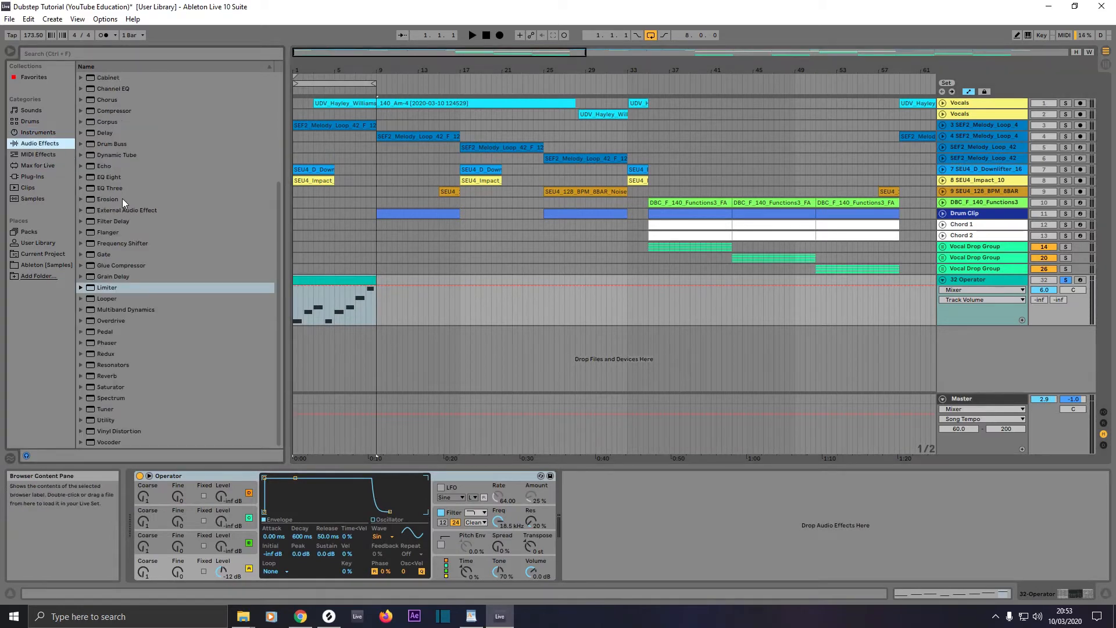
pyautogui.moveTo(111, 235)
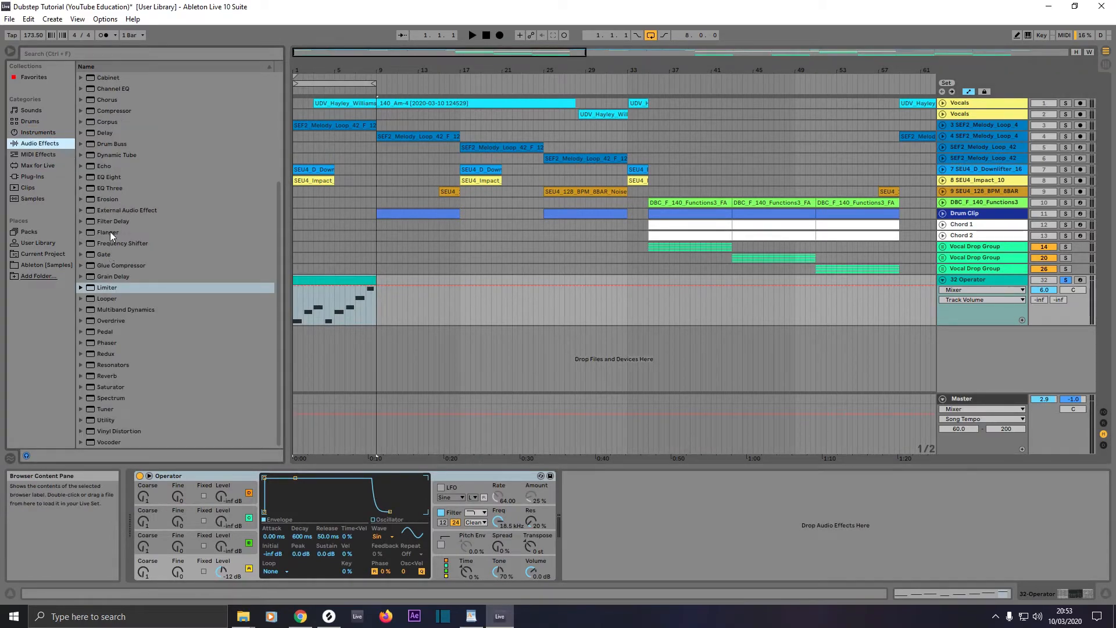
pyautogui.click(110, 177)
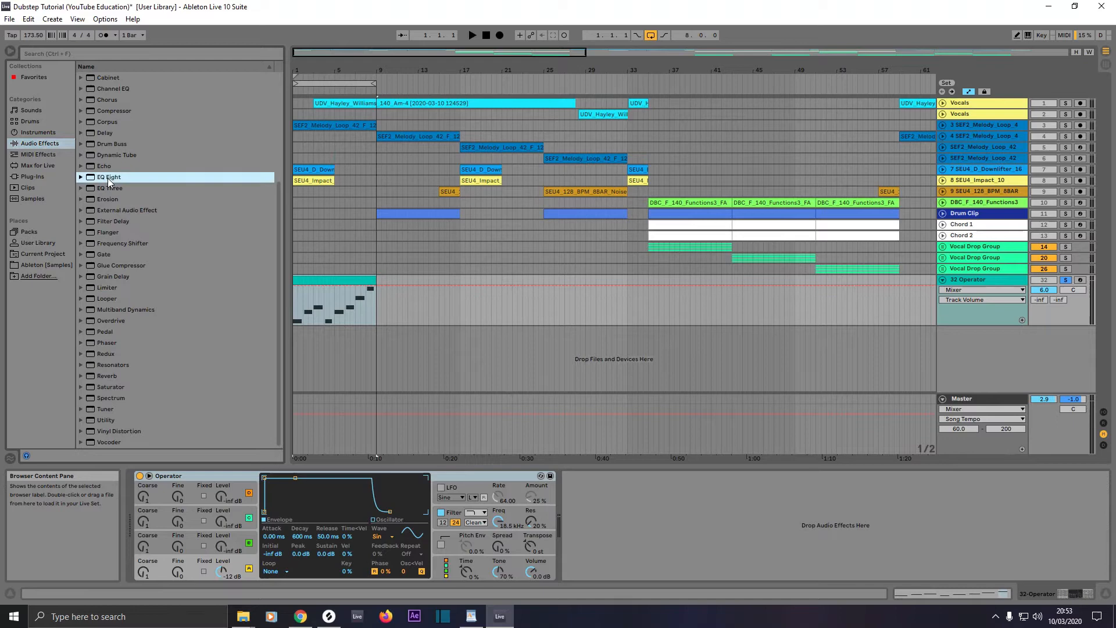
pyautogui.moveTo(334, 313)
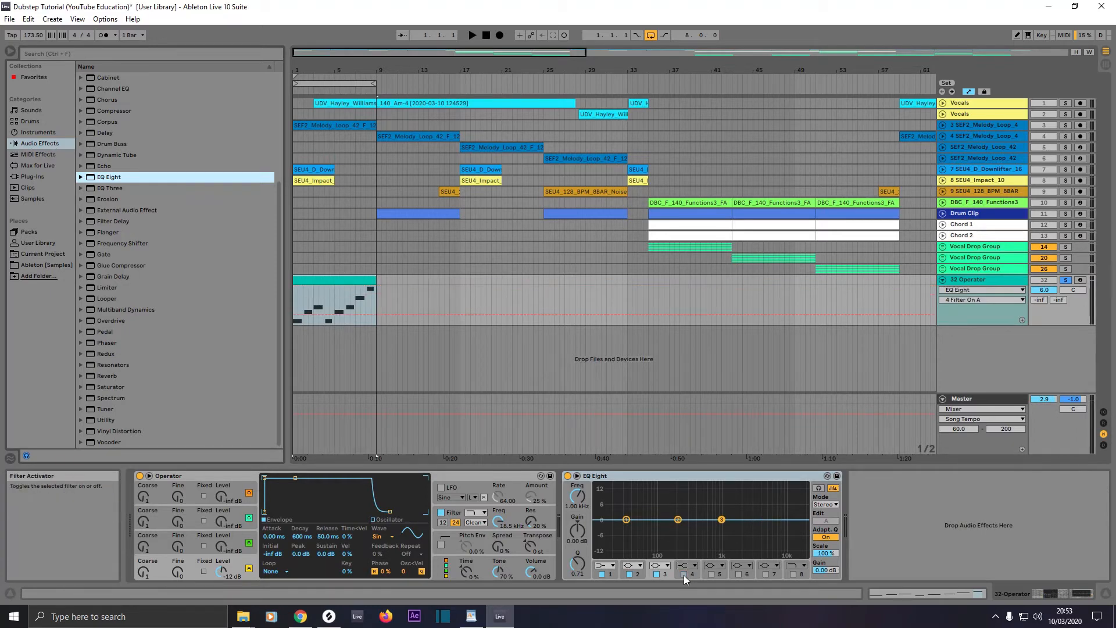
pyautogui.moveTo(622, 534)
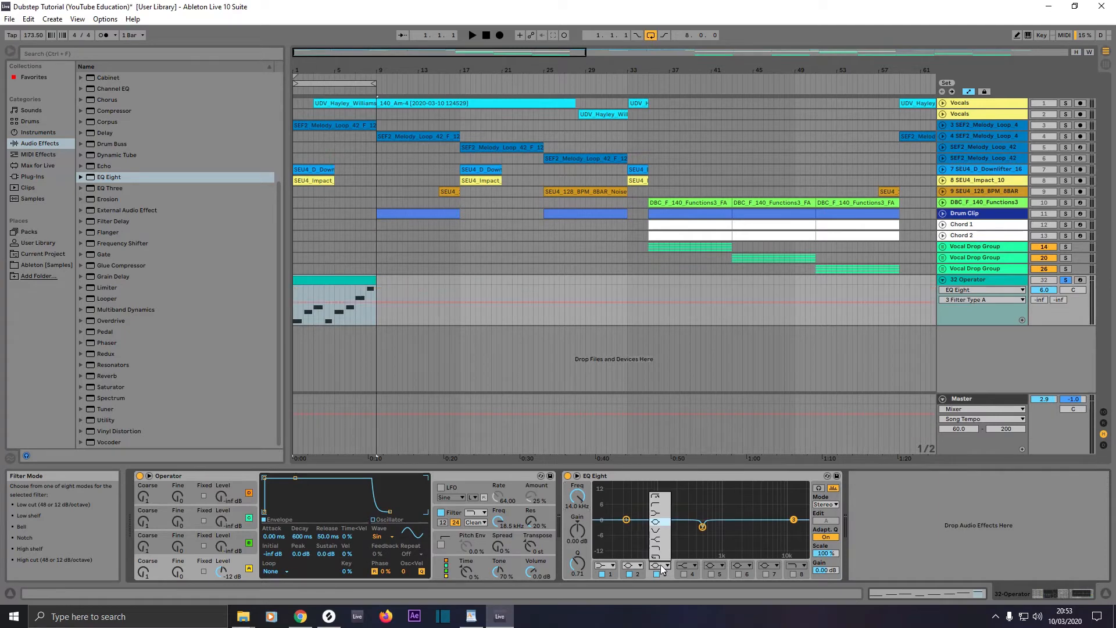
pyautogui.click(658, 565)
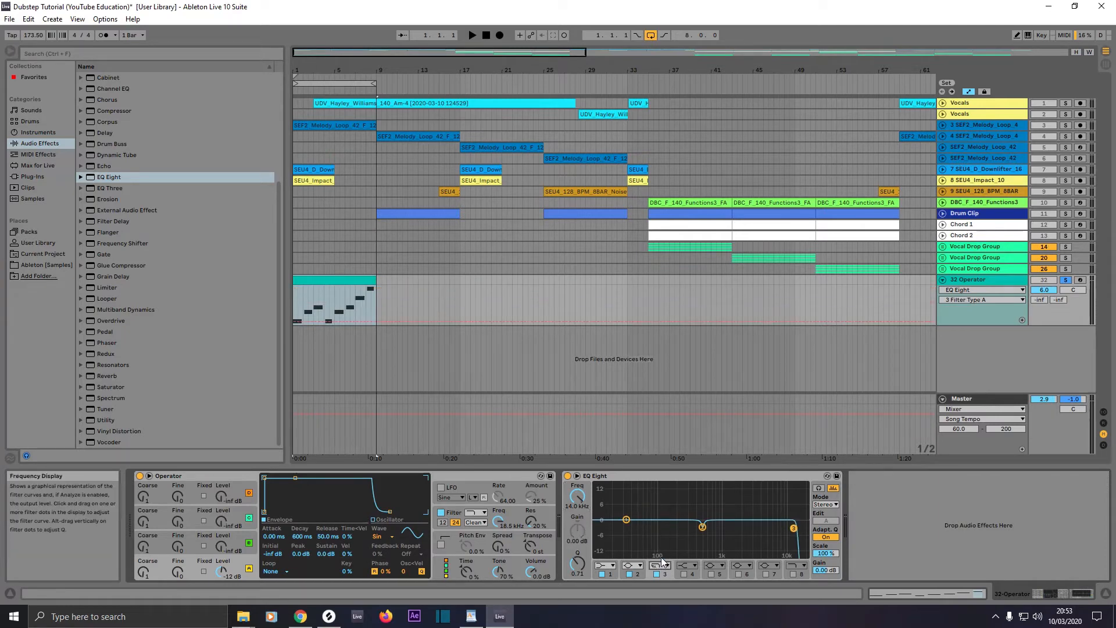
pyautogui.moveTo(825, 554)
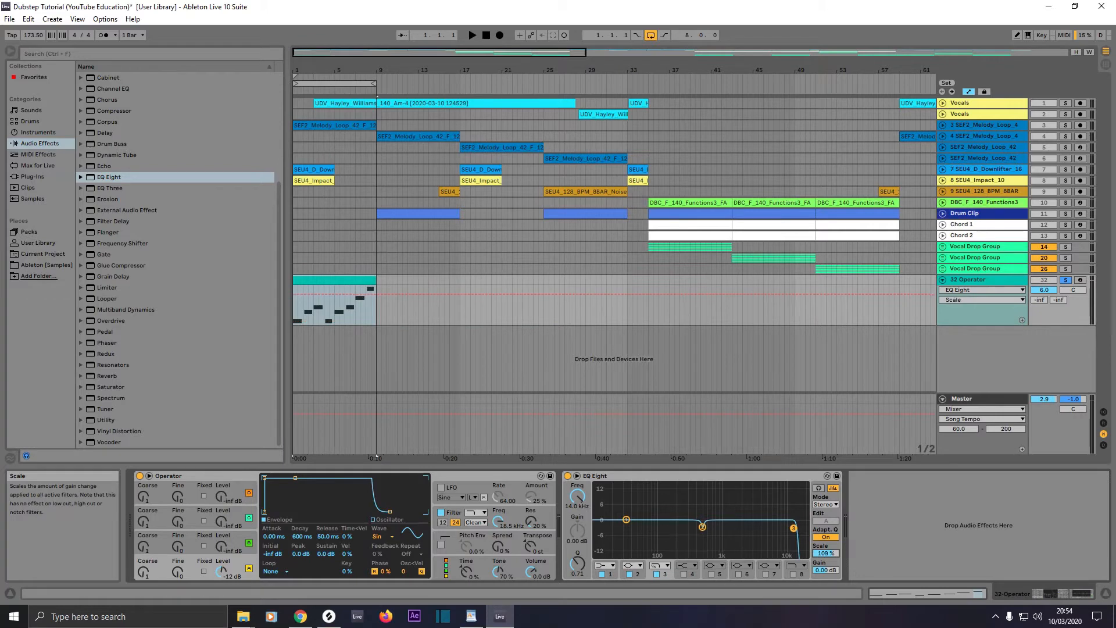
pyautogui.click(983, 299)
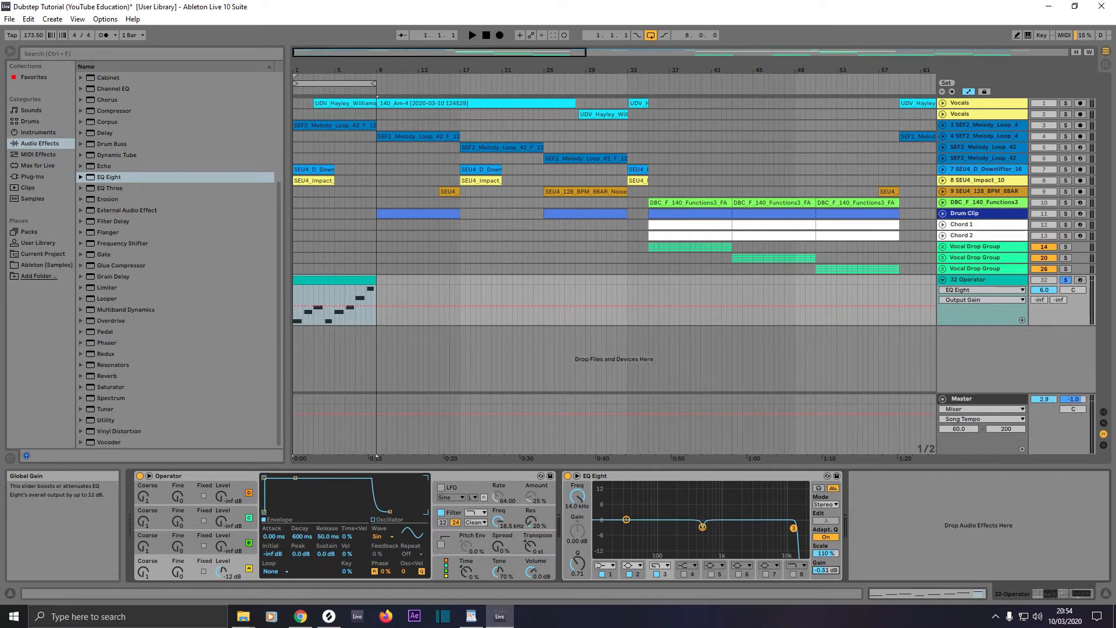
pyautogui.click(824, 537)
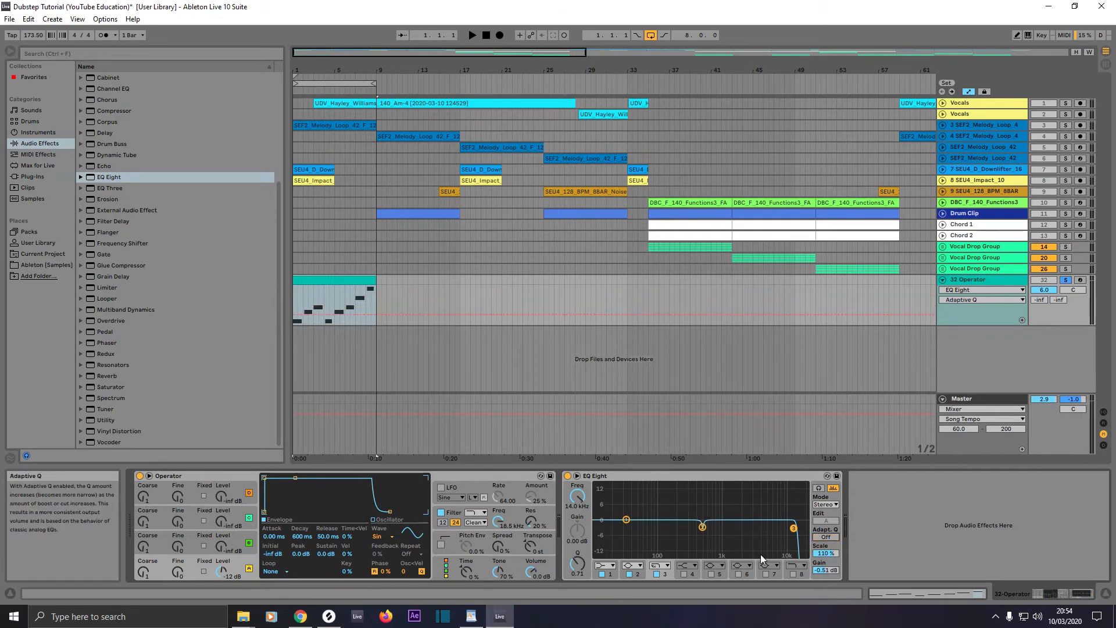
pyautogui.moveTo(641, 542)
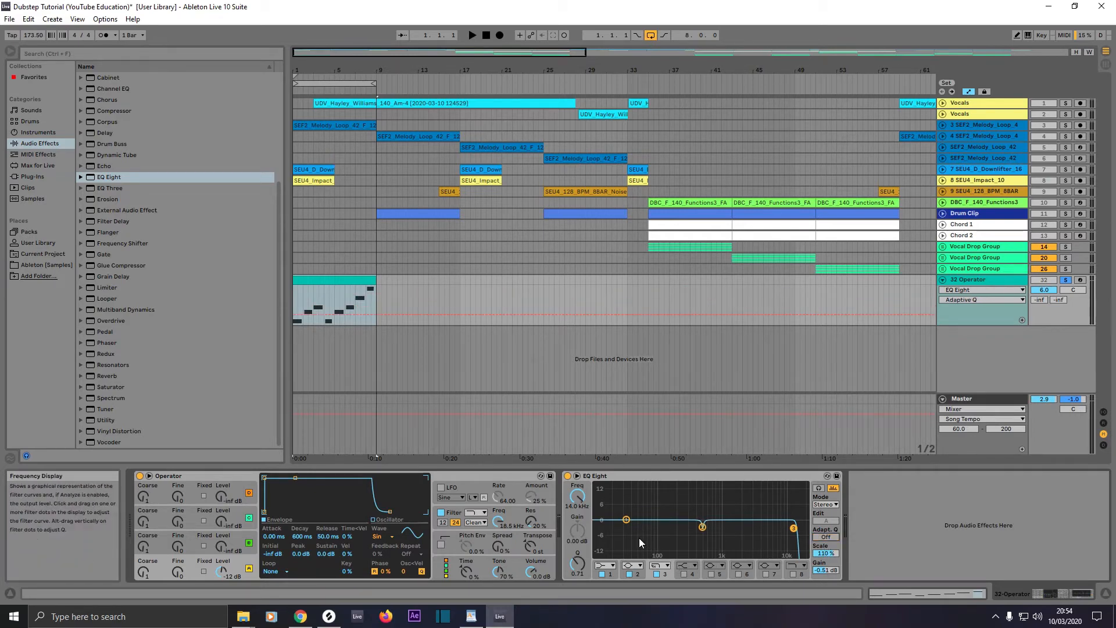
pyautogui.moveTo(633, 536)
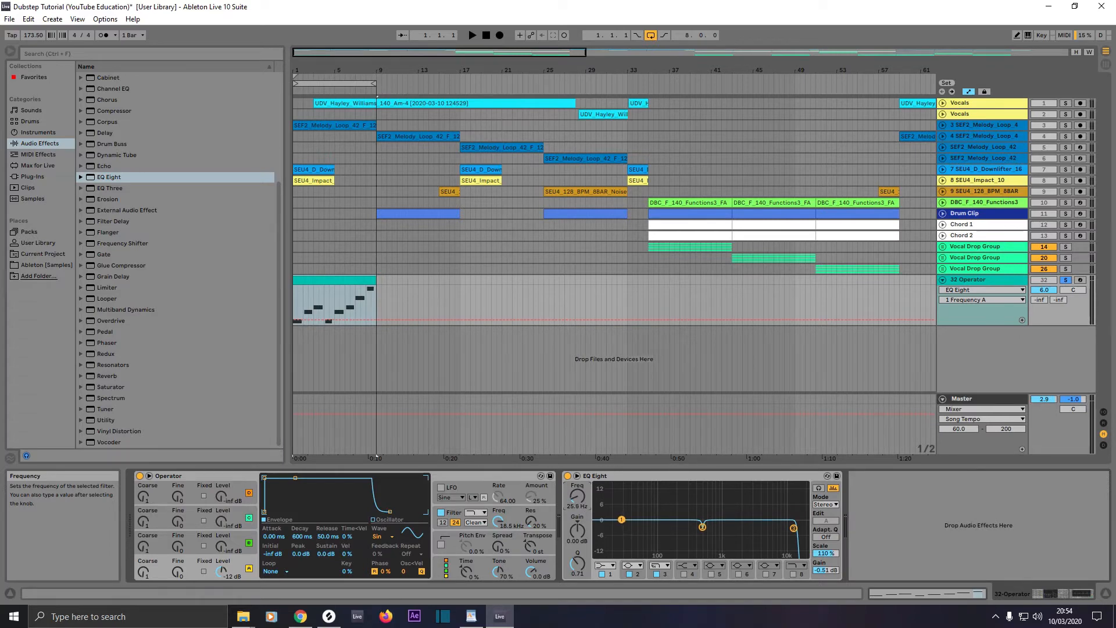
pyautogui.moveTo(601, 562)
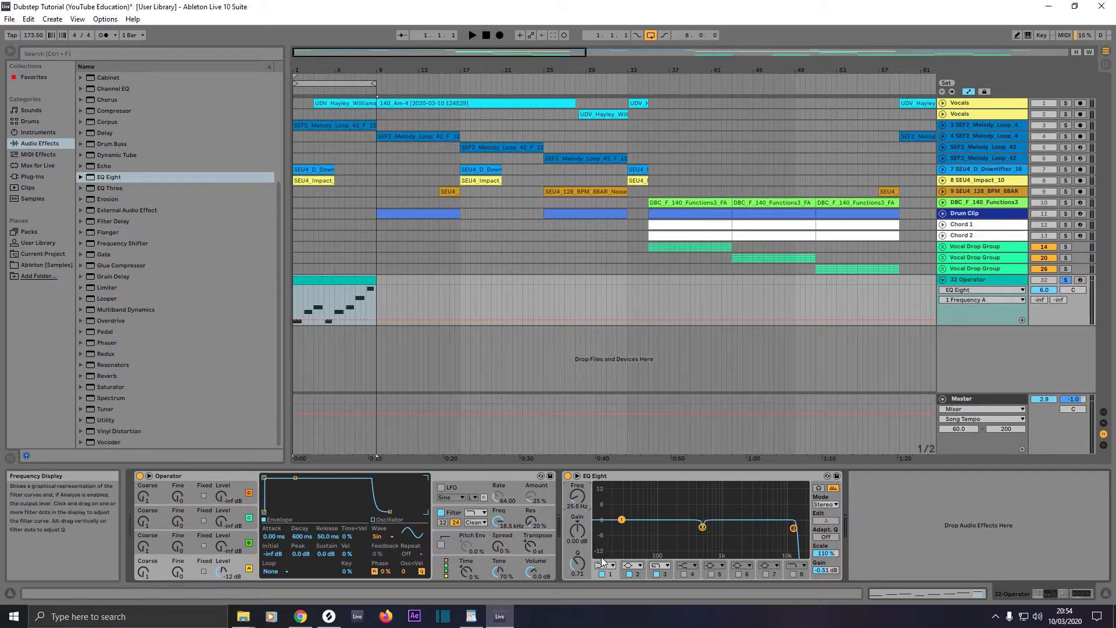
# Set EQ band 1 to a 25 Hz low cut and band 4 to 47.5 Hz, Q 18.9.
pyautogui.click(606, 565)
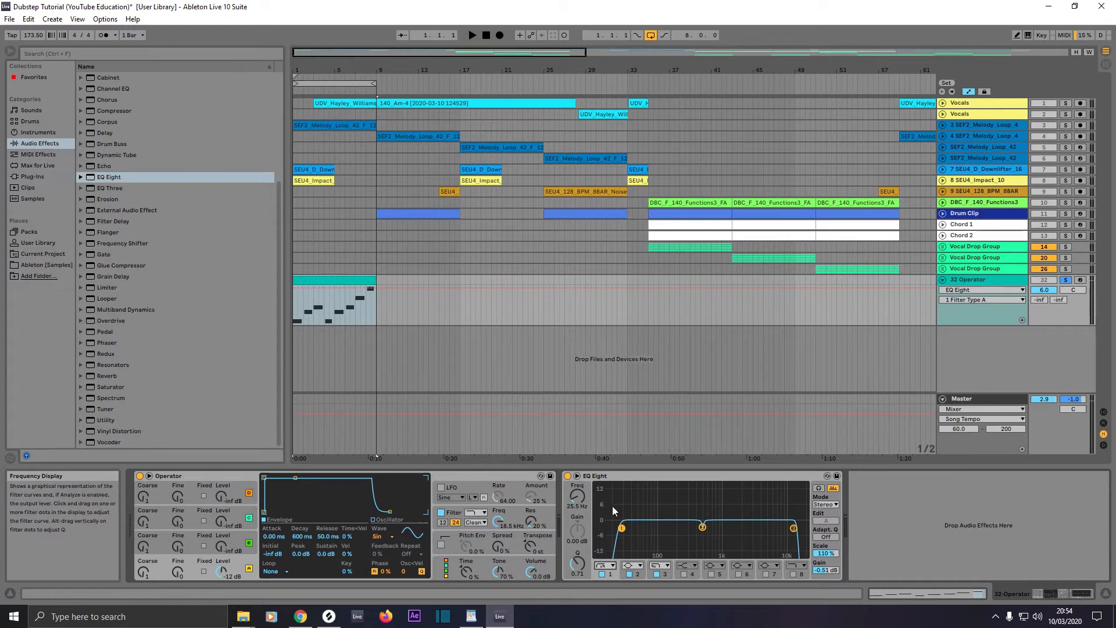
pyautogui.click(684, 566)
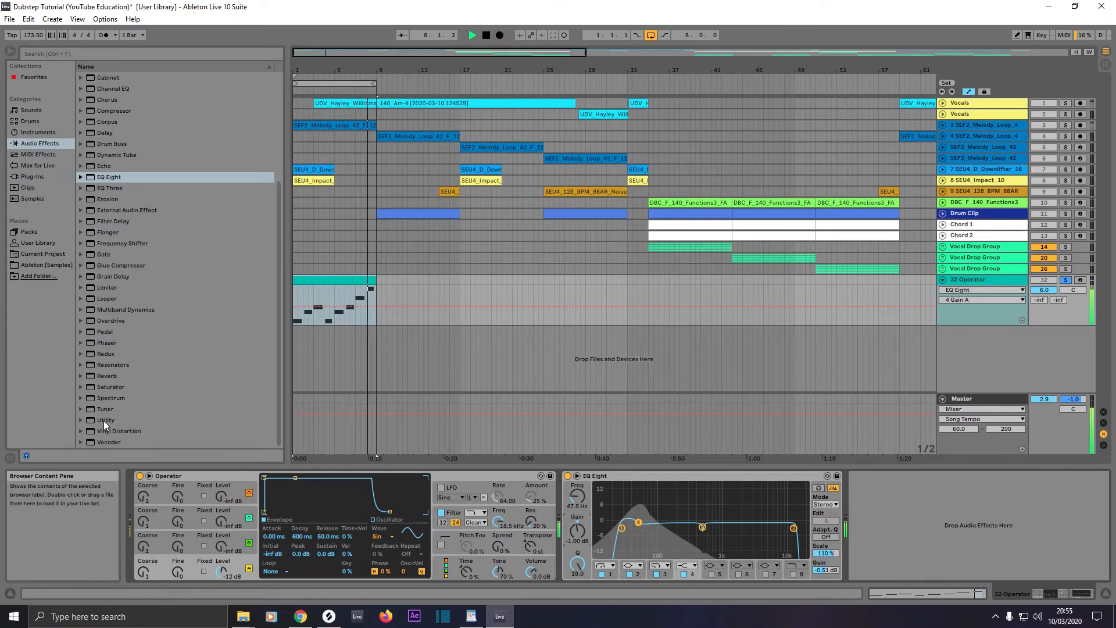
# Add Utility with Bass Mono at 125 Hz and 3.5 dB gain; lower track volume to 1.5.
pyautogui.click(105, 419)
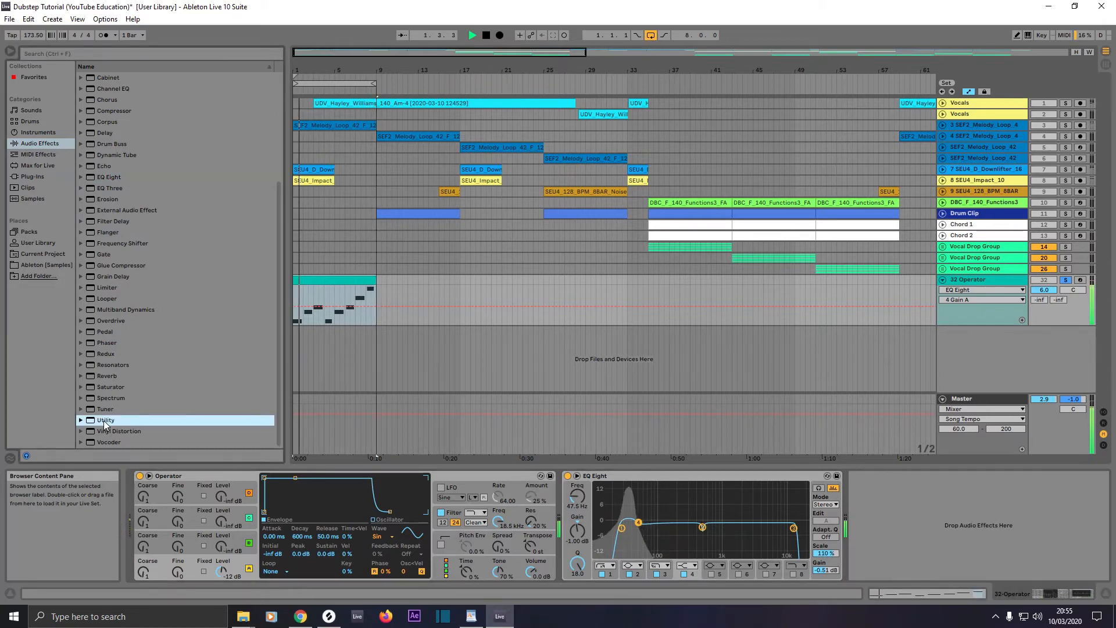
pyautogui.click(105, 419)
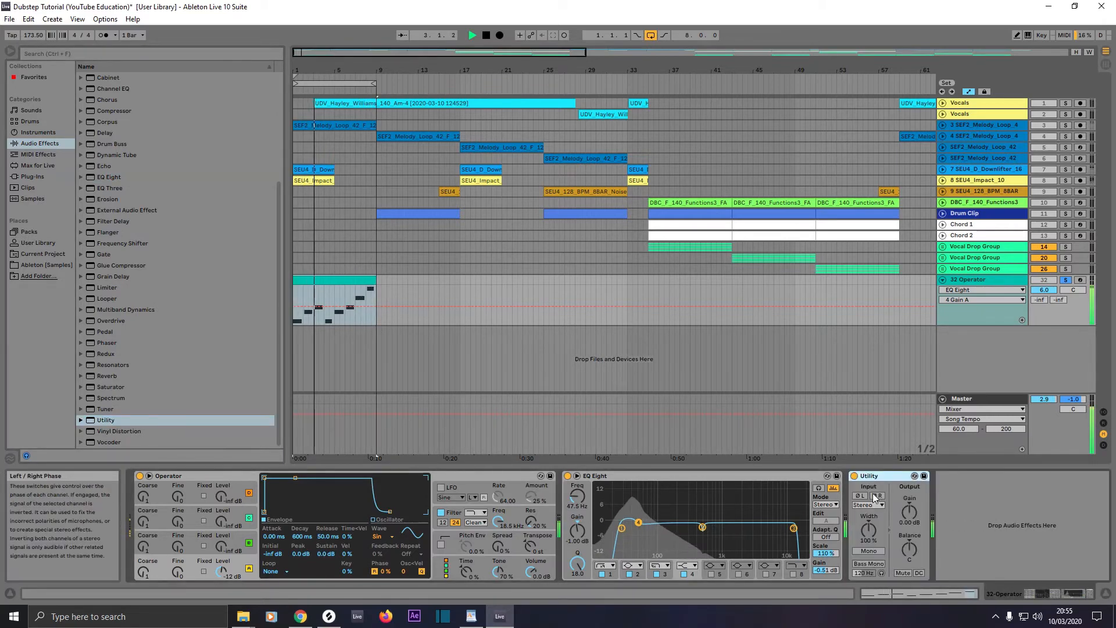
pyautogui.click(868, 563)
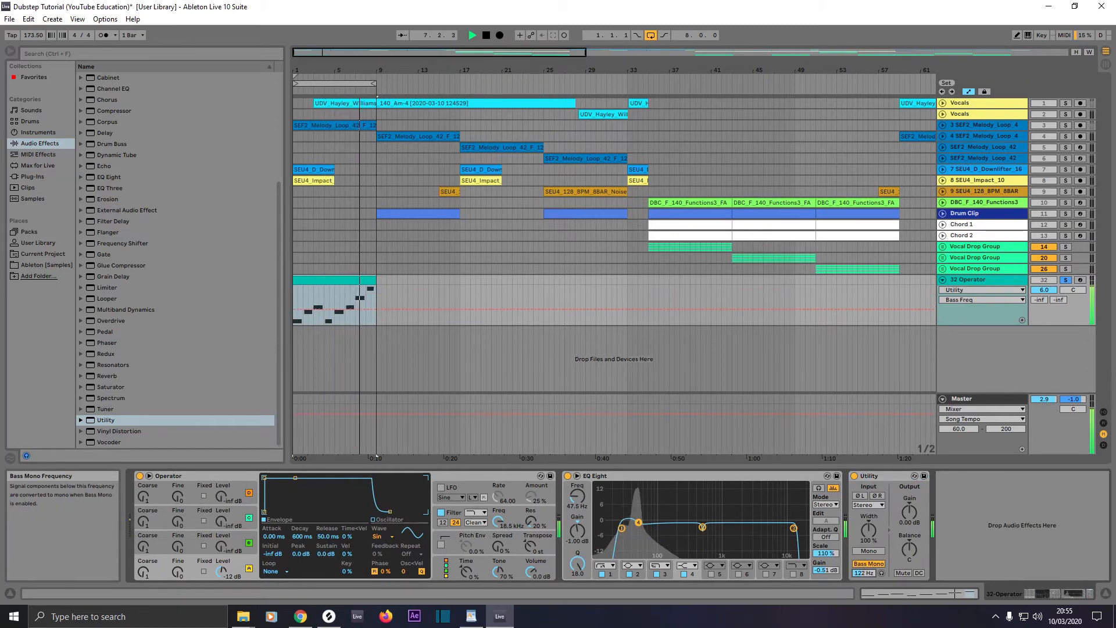
pyautogui.click(867, 572)
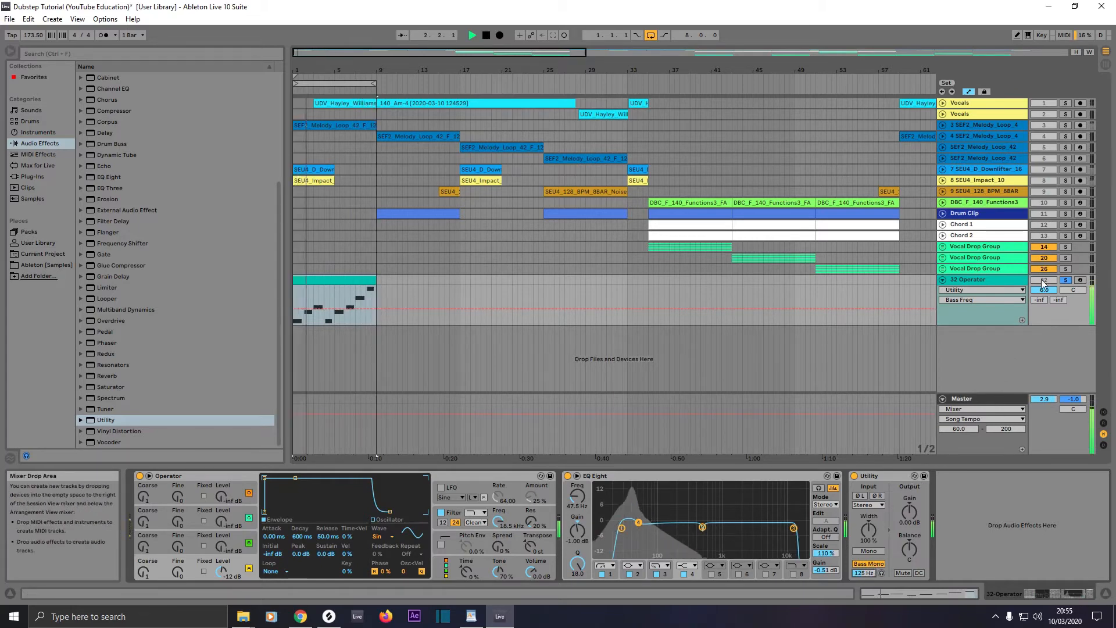
pyautogui.click(983, 289)
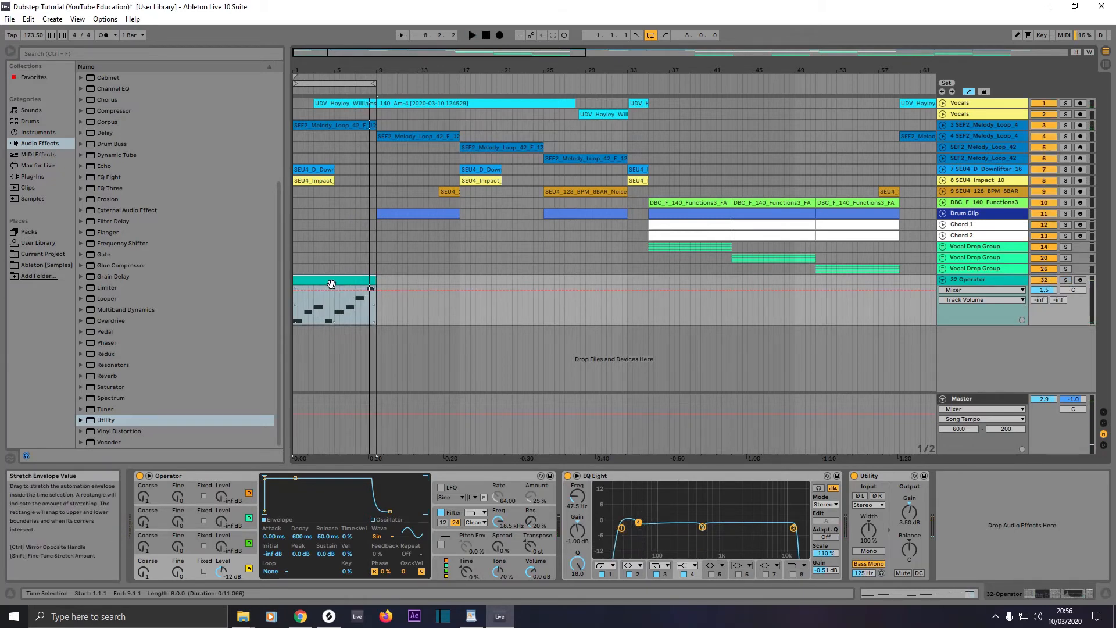
pyautogui.moveTo(360, 279)
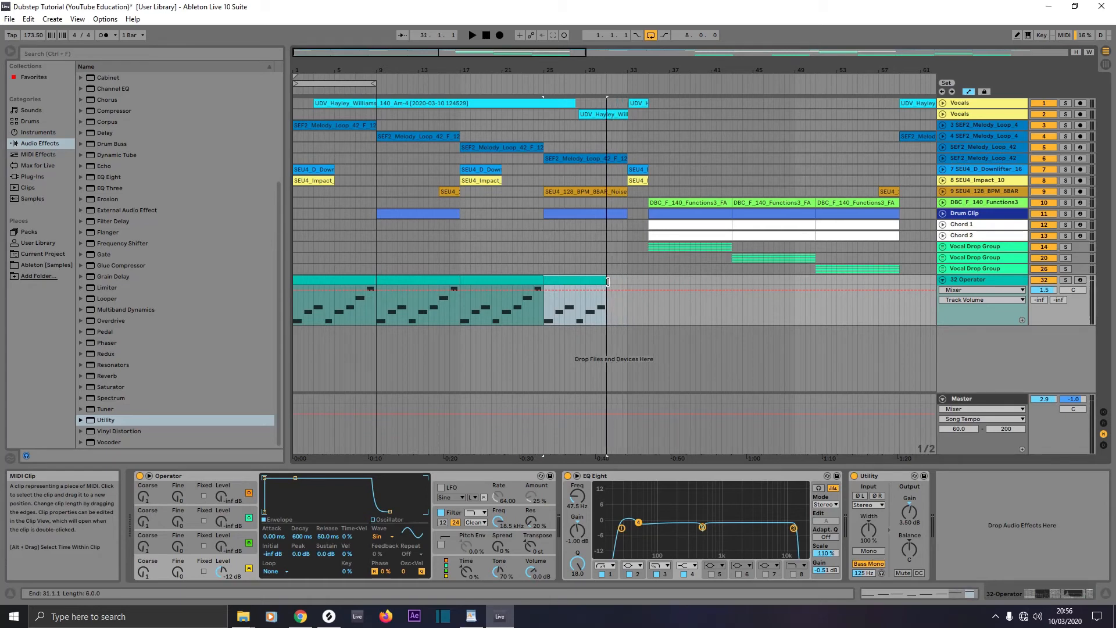
# Duplicate the 32 Operator clip back to back with Ctrl+D up to about bar 117.
pyautogui.click(293, 279)
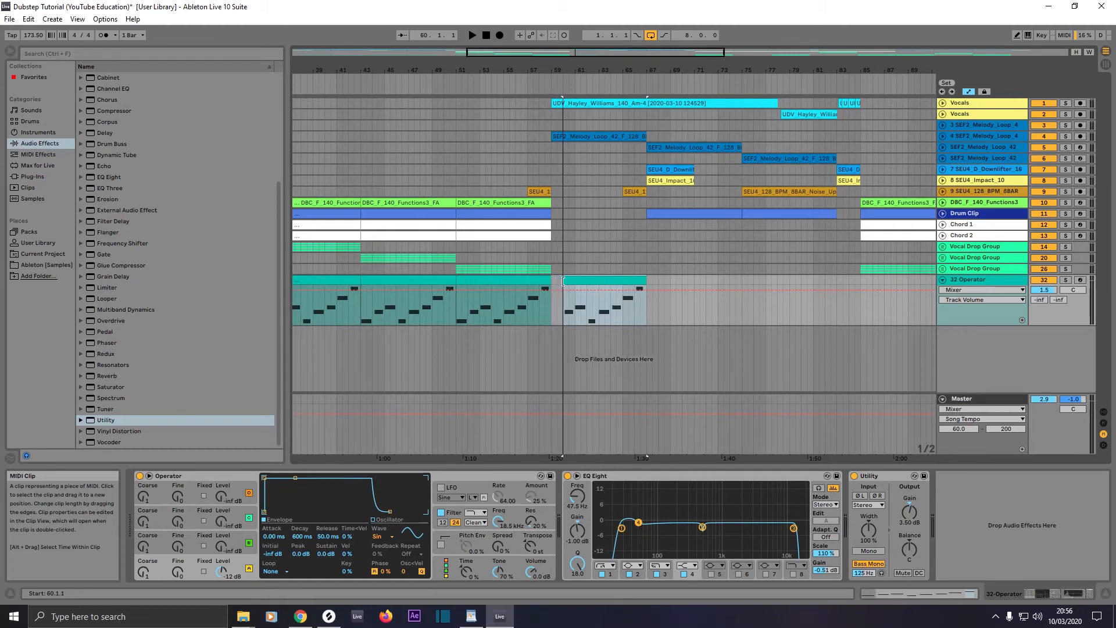
pyautogui.click(568, 285)
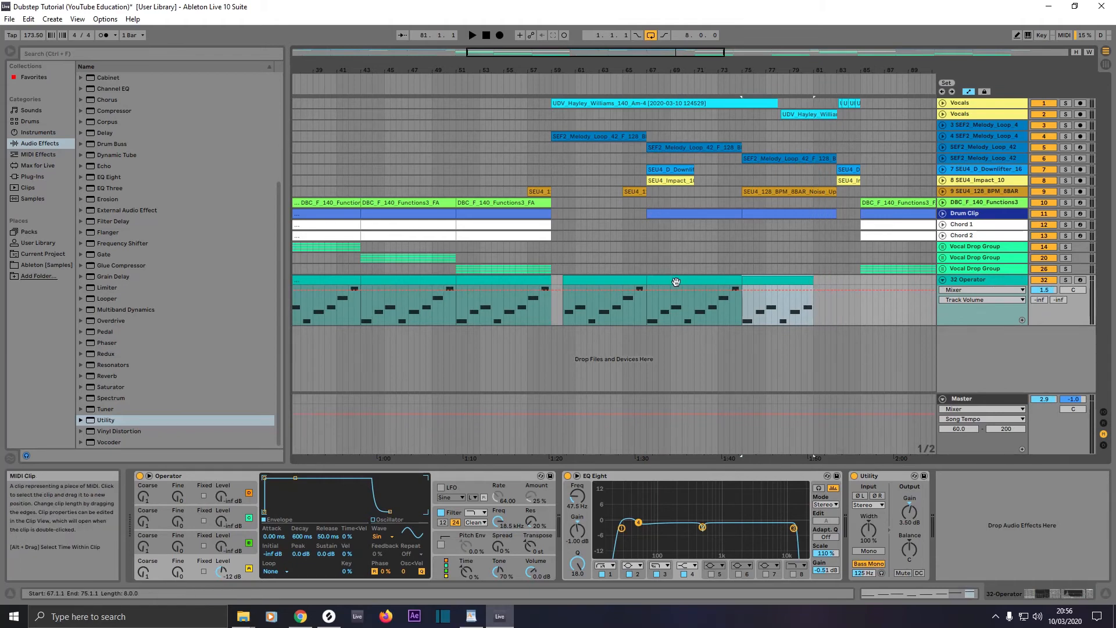
pyautogui.click(676, 281)
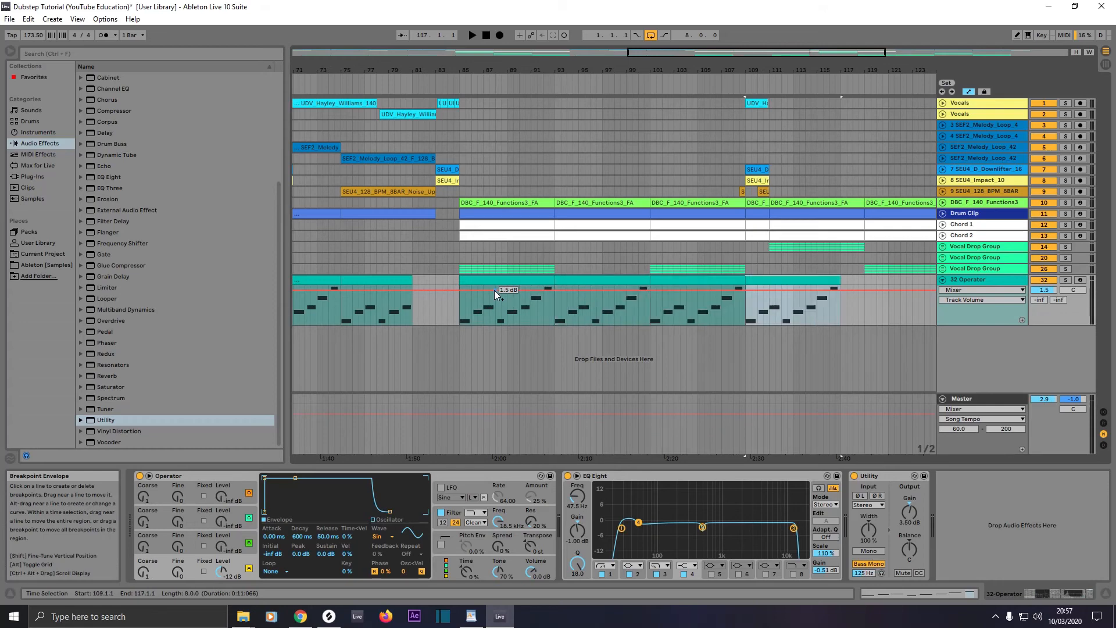
# Move the bass clip near bar 109 to bar 111, select the gap, and duplicate through bar 143.
pyautogui.click(790, 299)
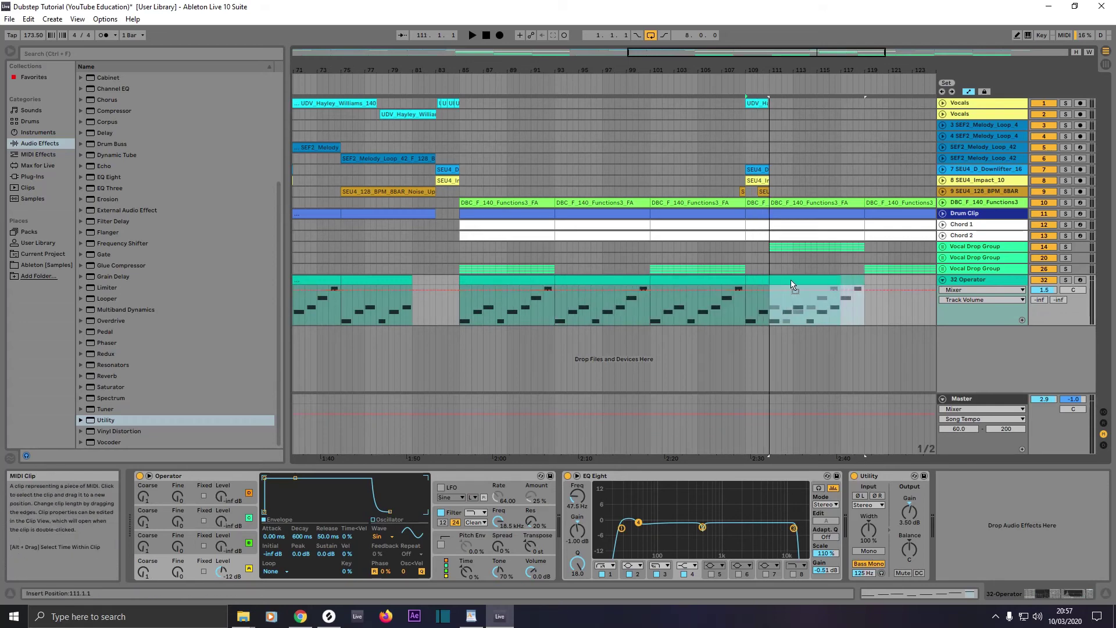
pyautogui.click(746, 292)
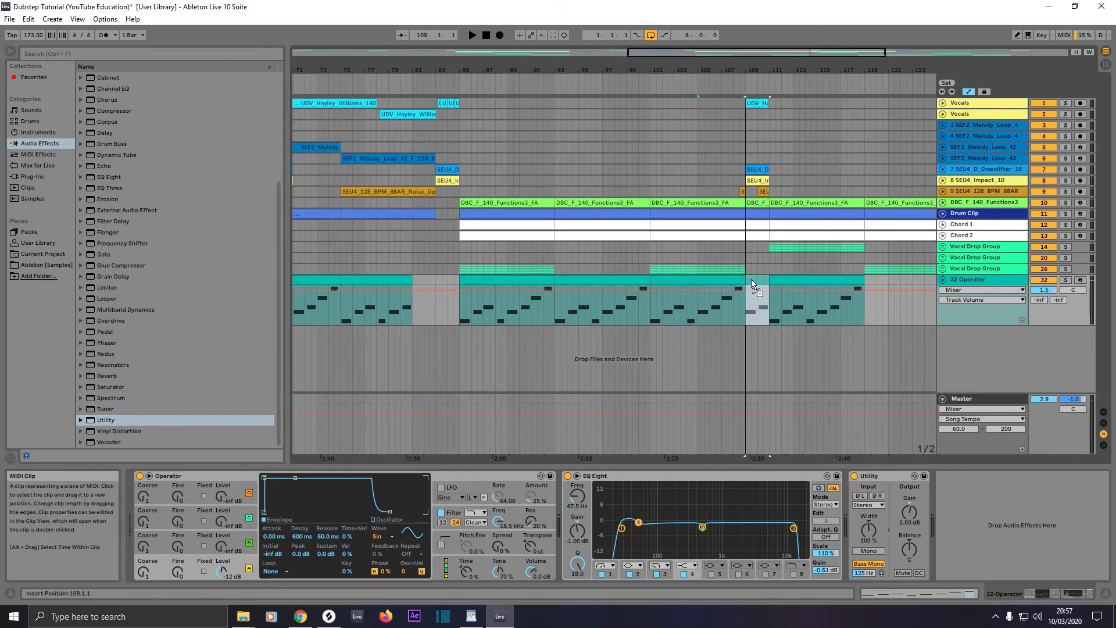
pyautogui.click(751, 299)
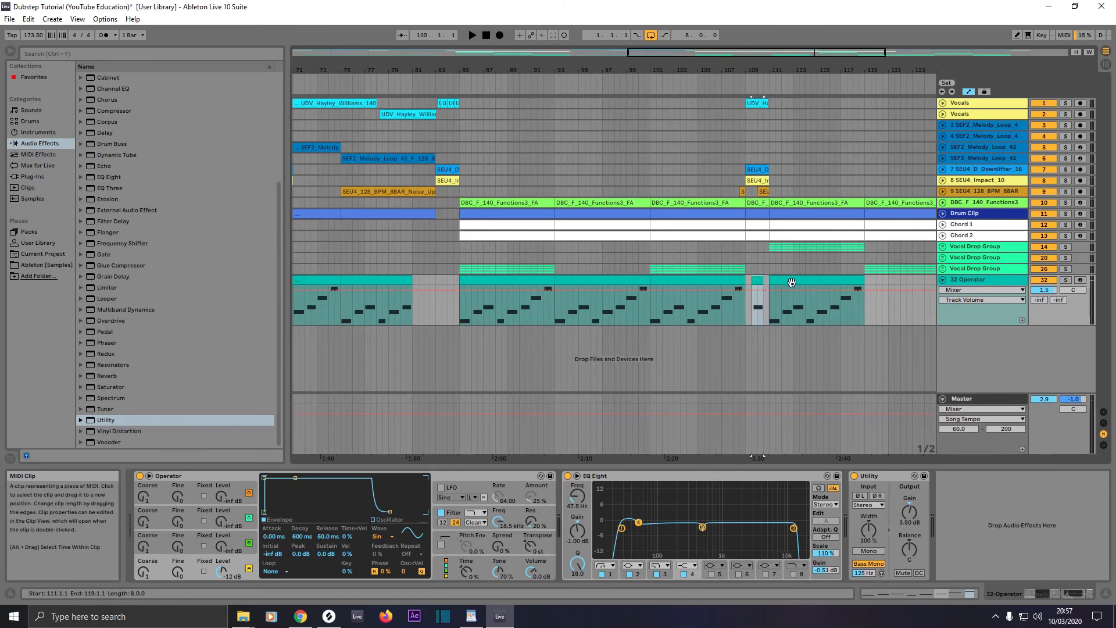
pyautogui.hscroll(3)
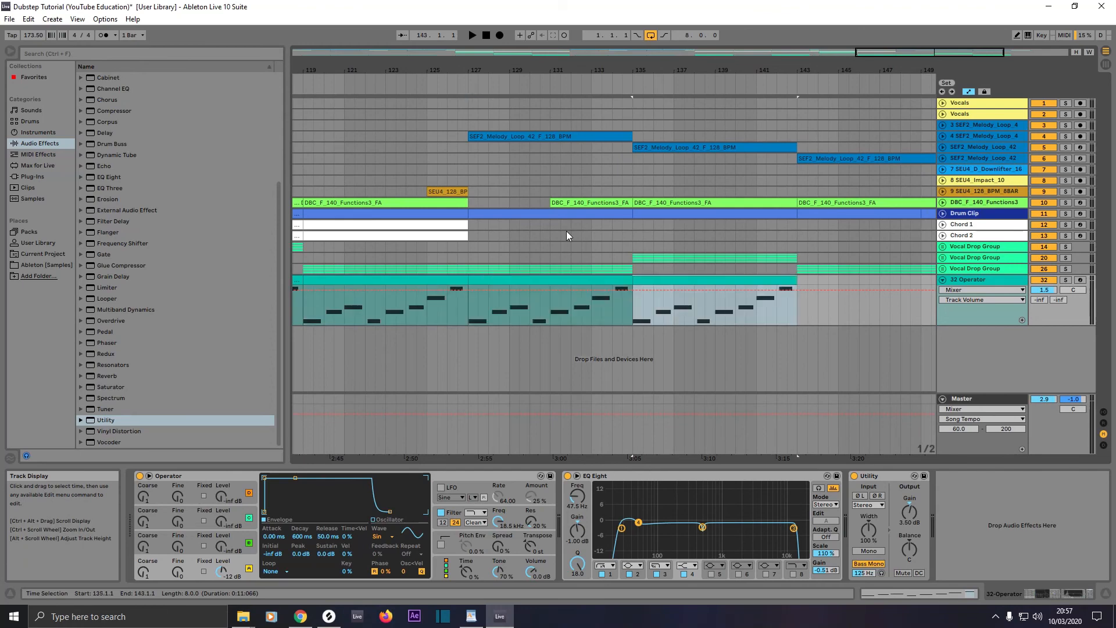
# Scroll right to view the arrangement end as the Operator clips extend to bar 149.
pyautogui.hscroll(3)
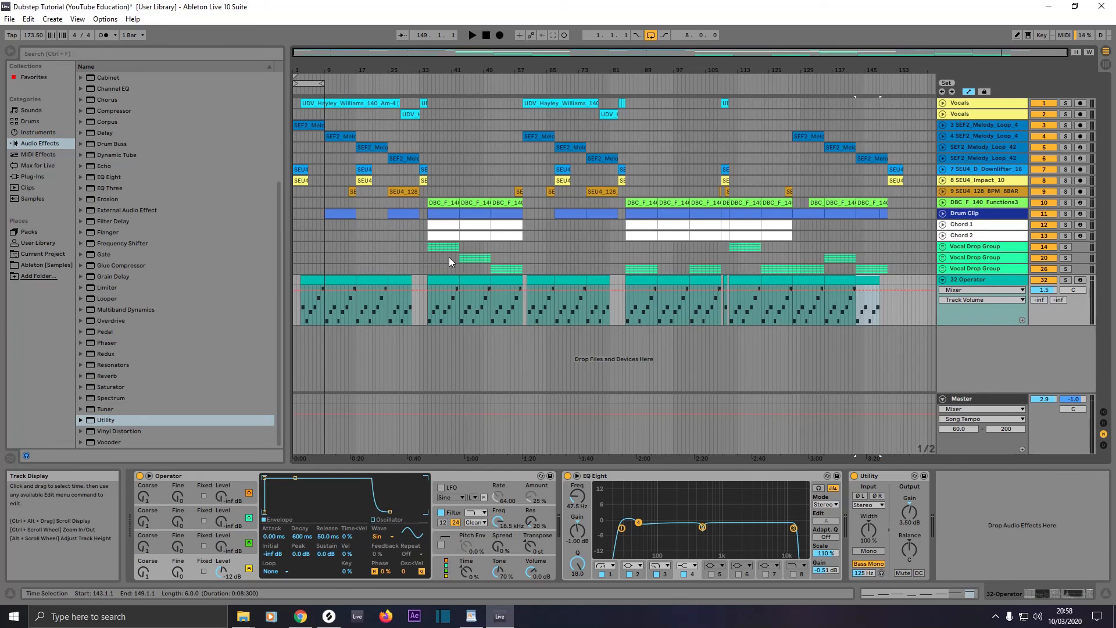
pyautogui.moveTo(452, 258)
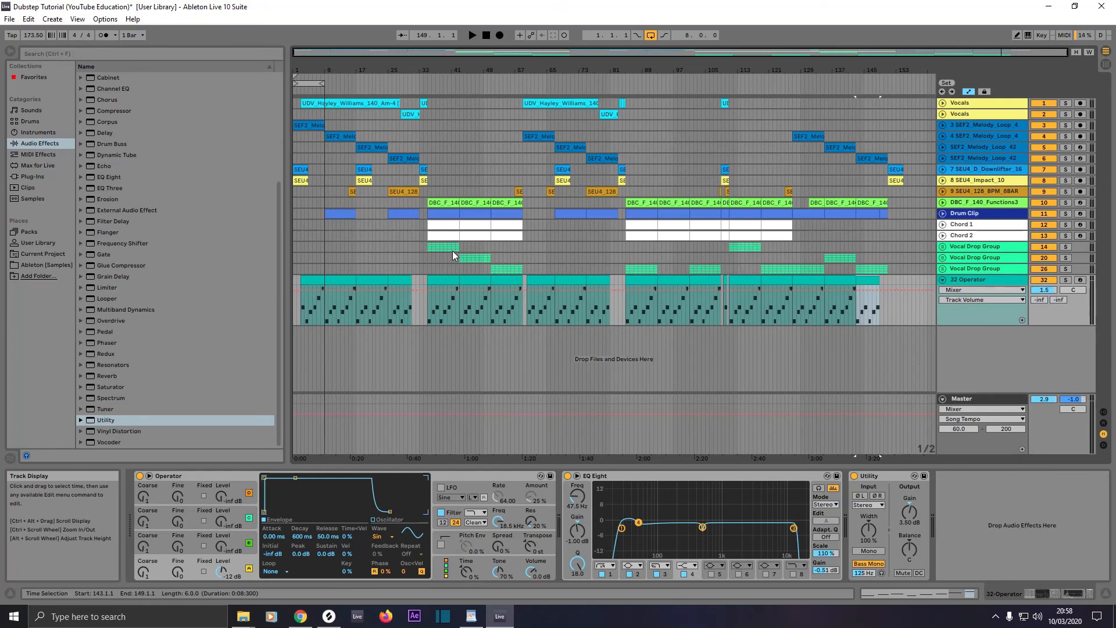